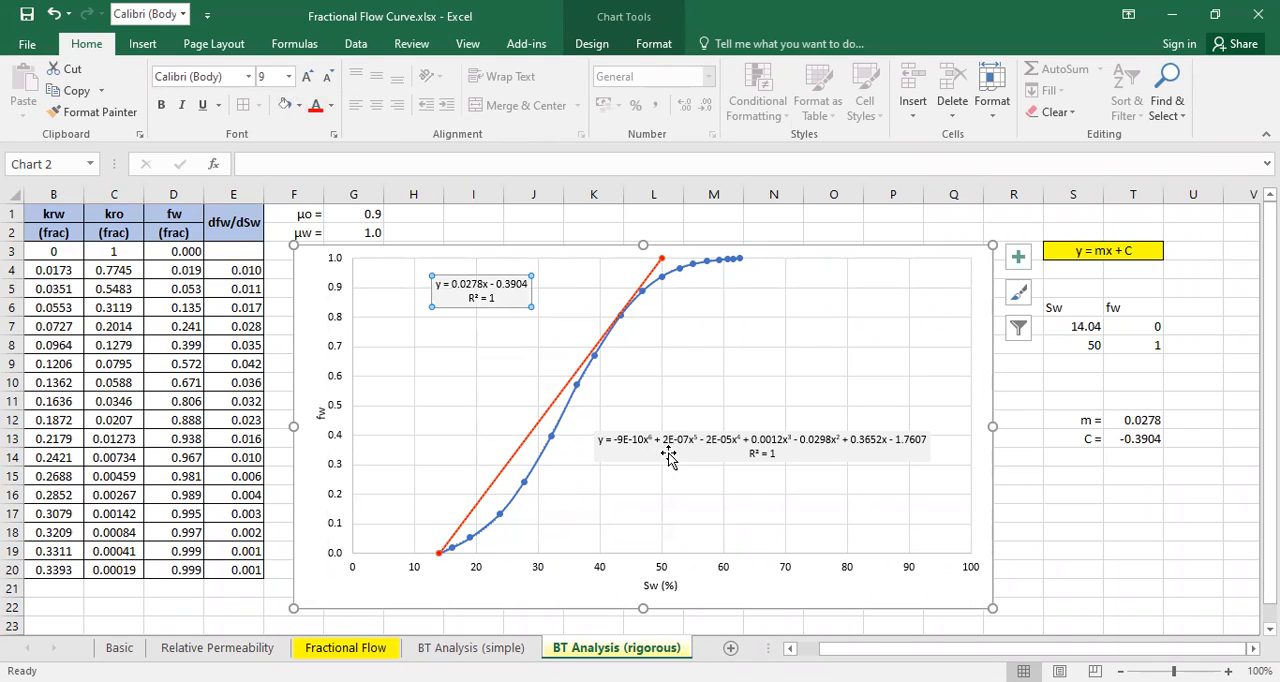
Insert a scatter chart of the dfw/dSw values in column E against Sw
click(760, 440)
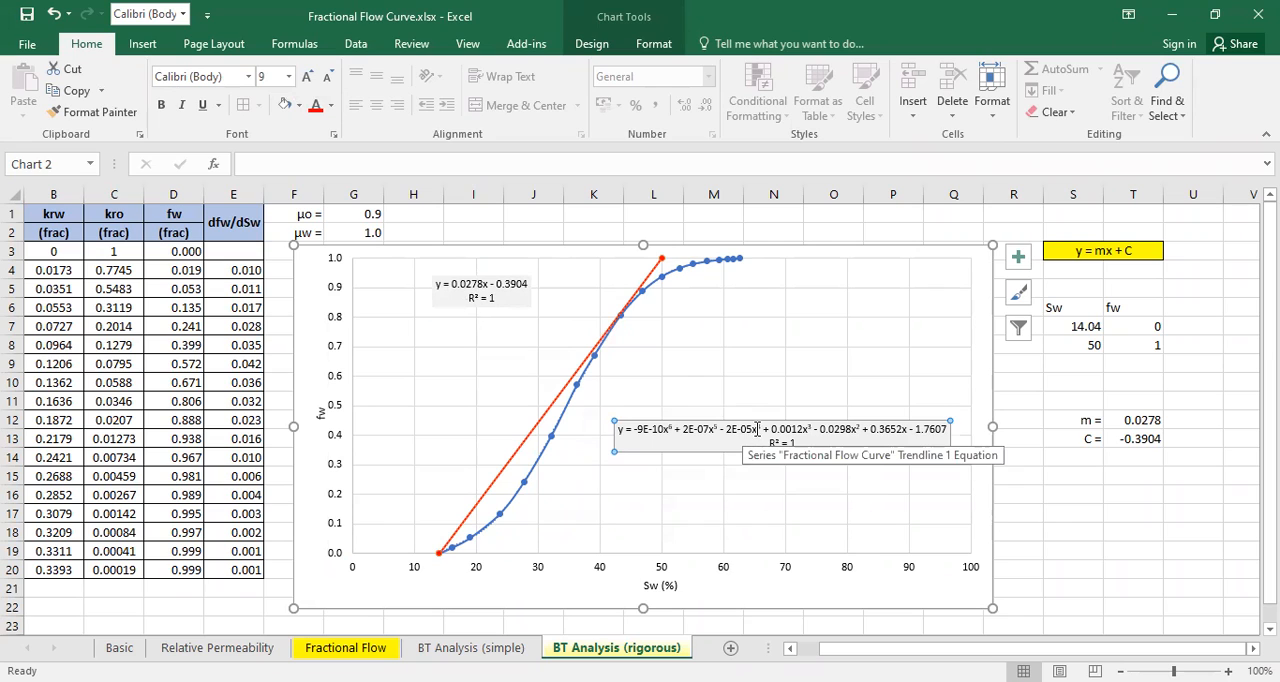
click(1072, 550)
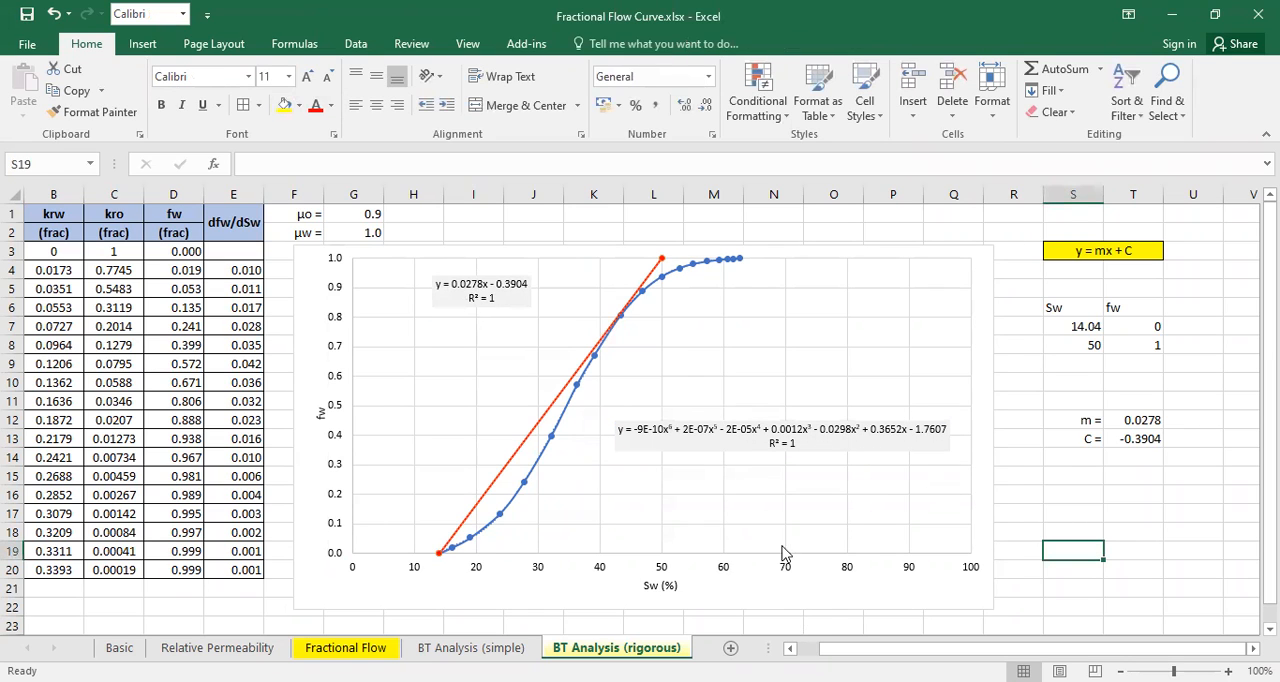
mouse_move(710, 402)
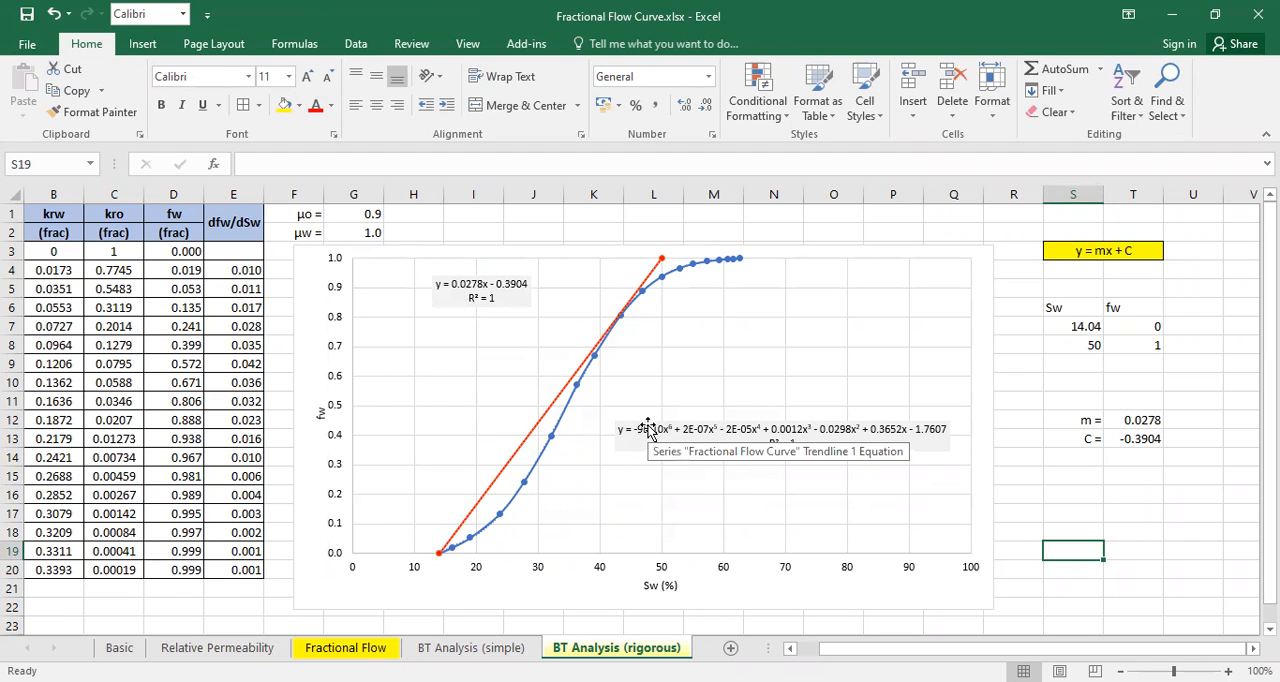
scroll(down, 3)
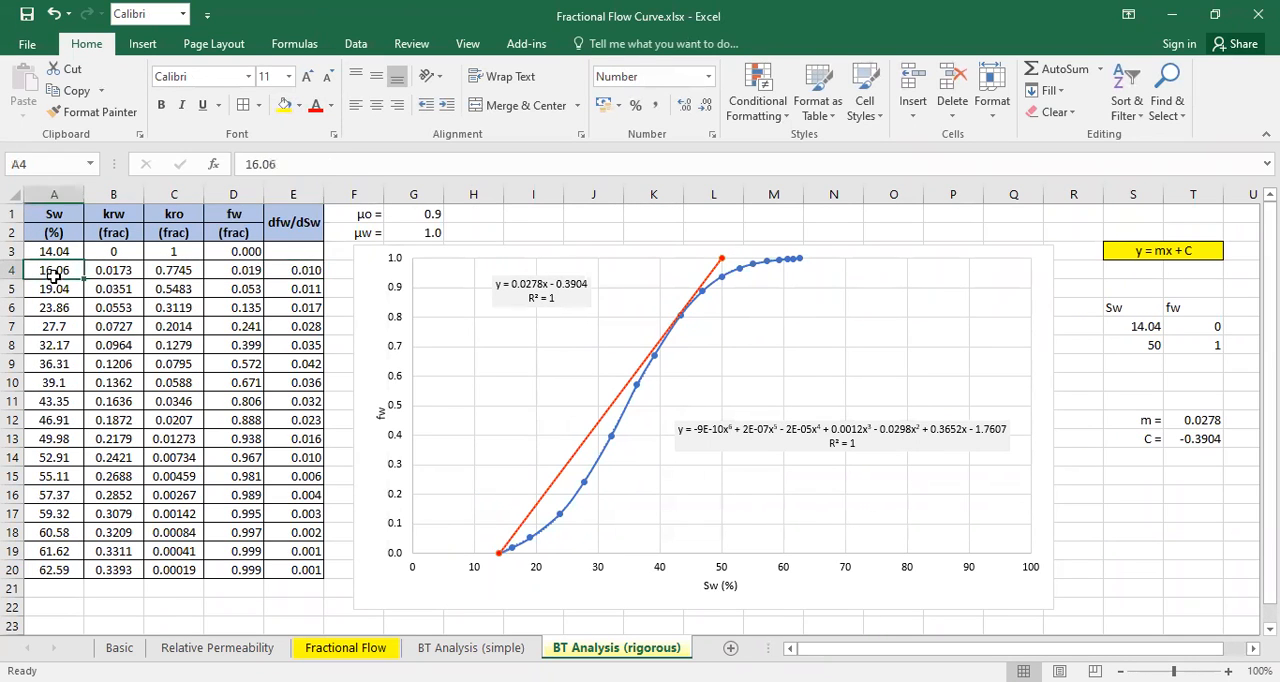
drag(292, 212, 292, 570)
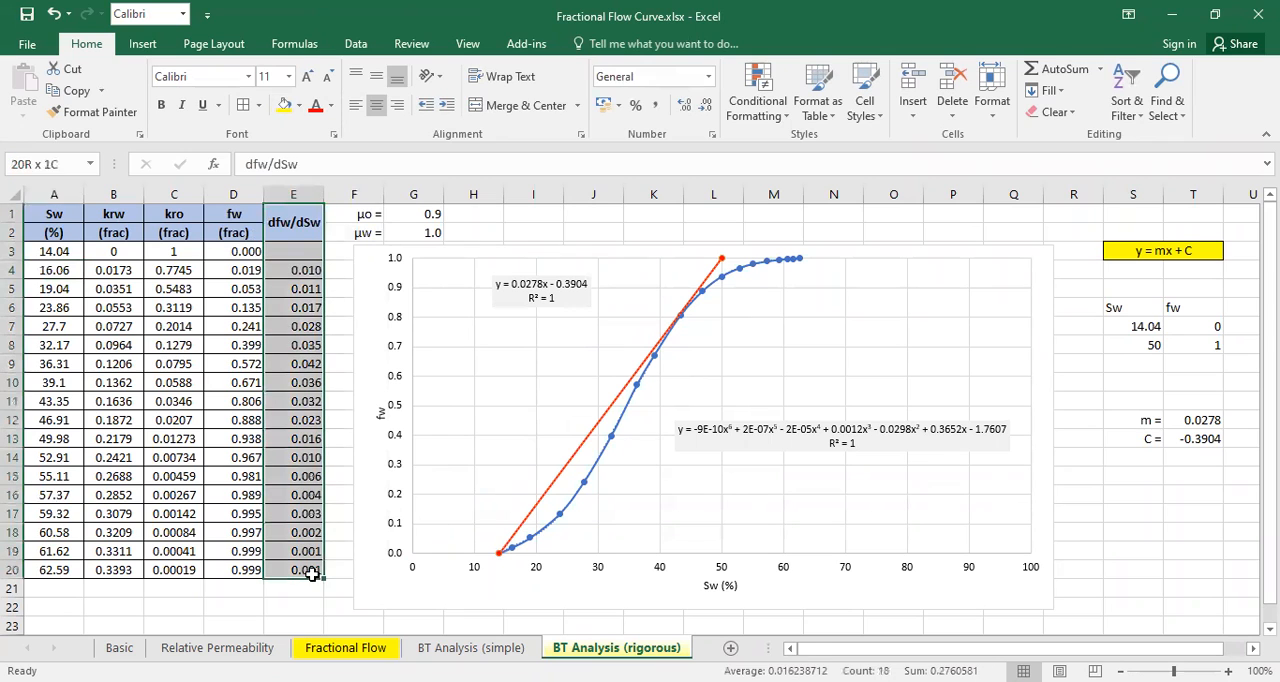
click(54, 194)
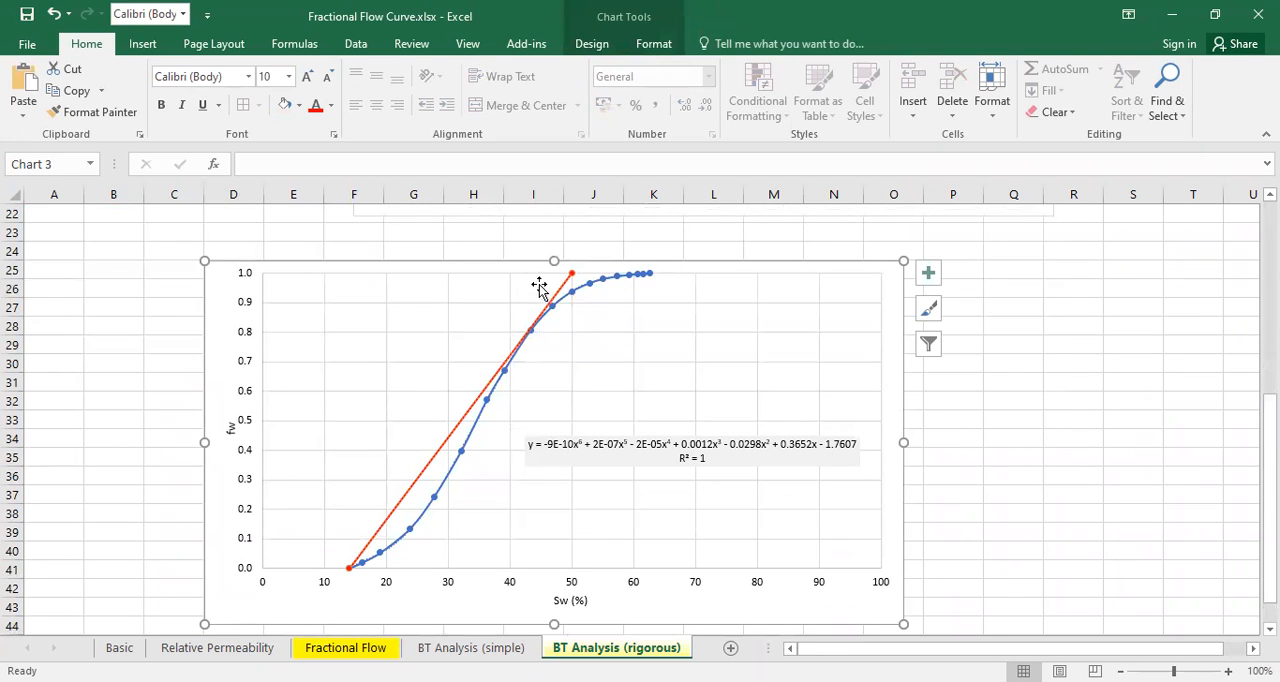
click(692, 450)
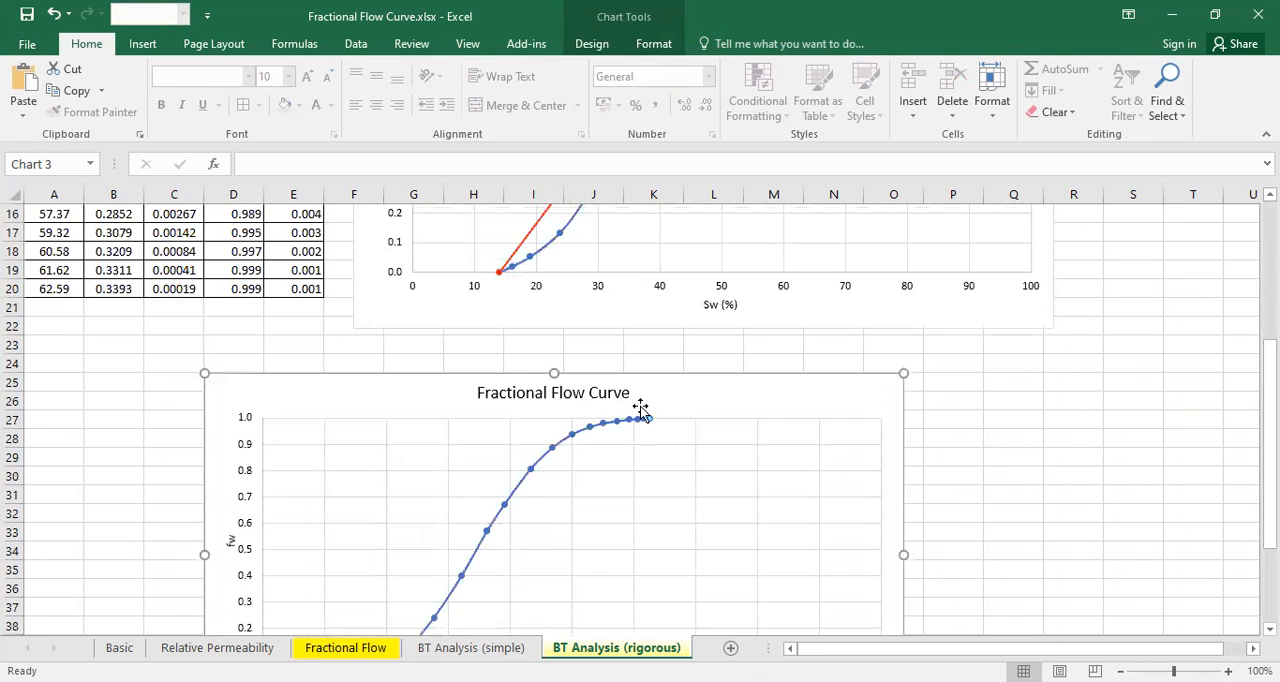
Cap the new chart's vertical axis maximum at 0.045 and select its axis title
click(596, 424)
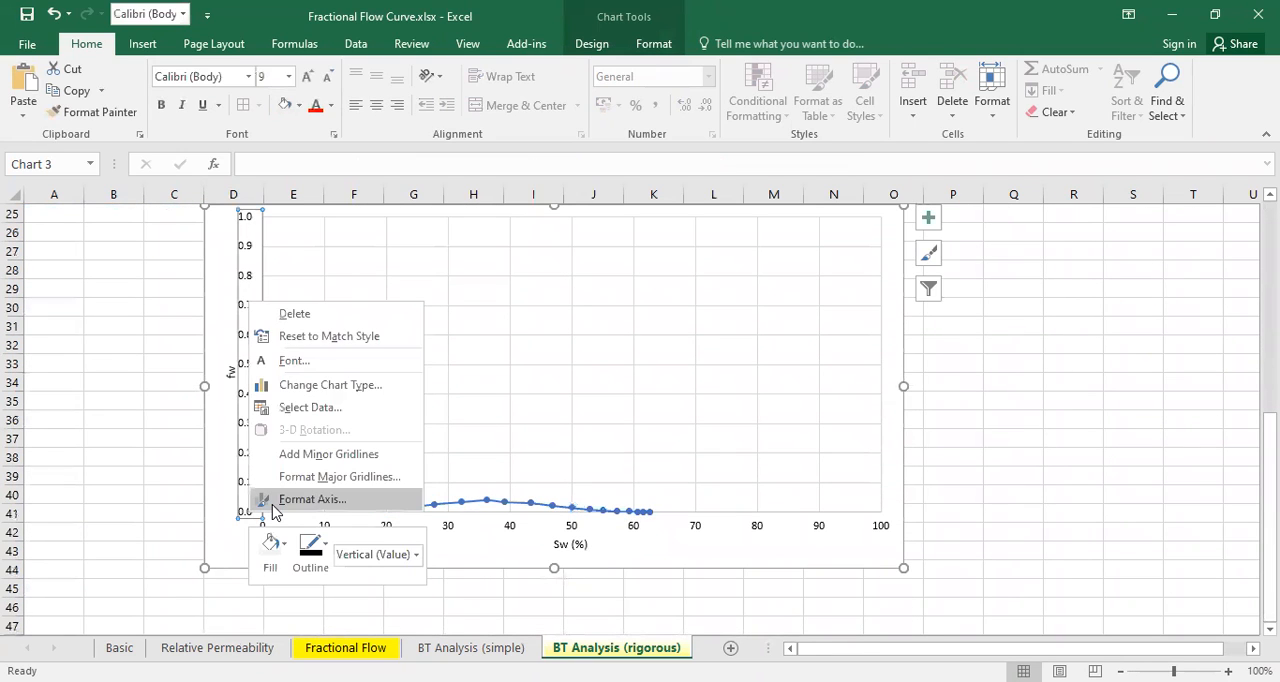
click(312, 498)
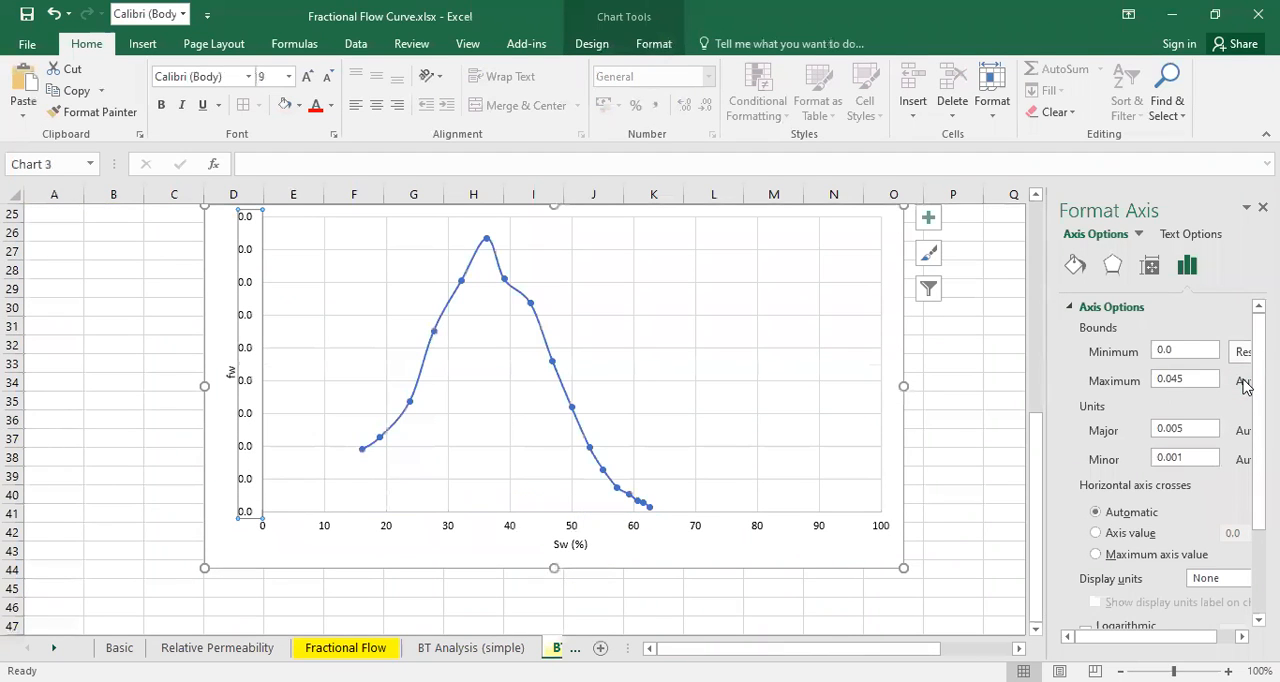
click(616, 648)
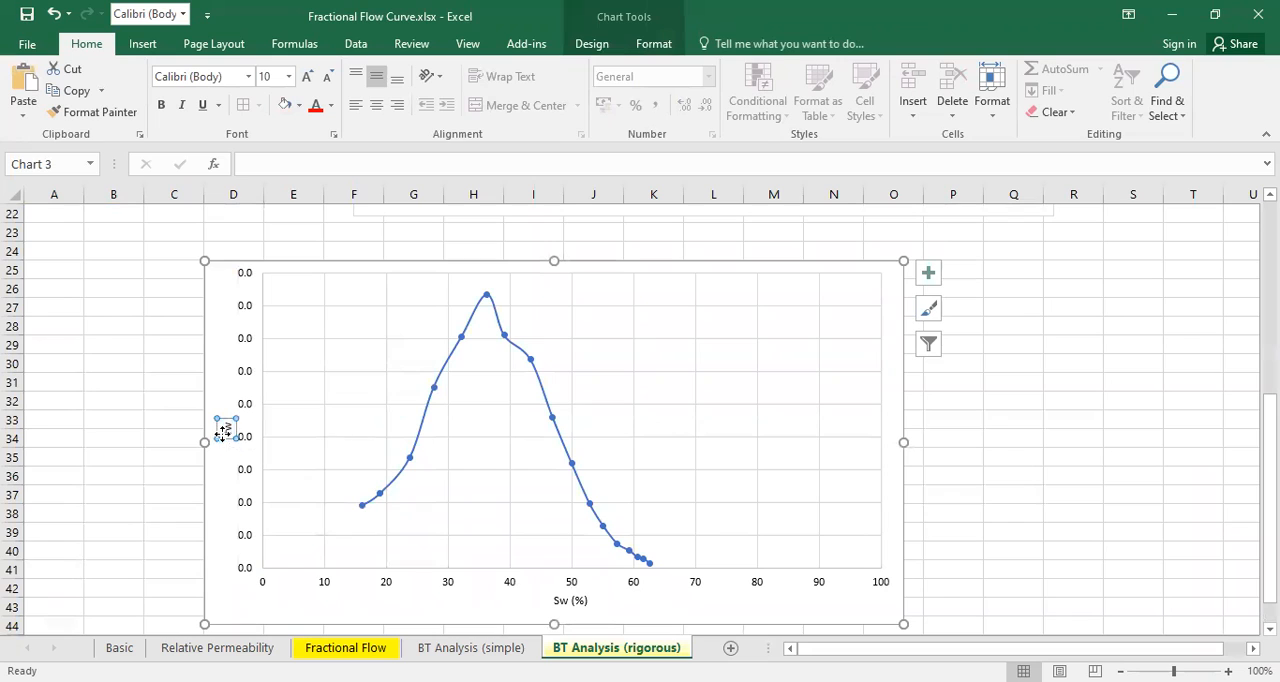
mouse_move(338, 448)
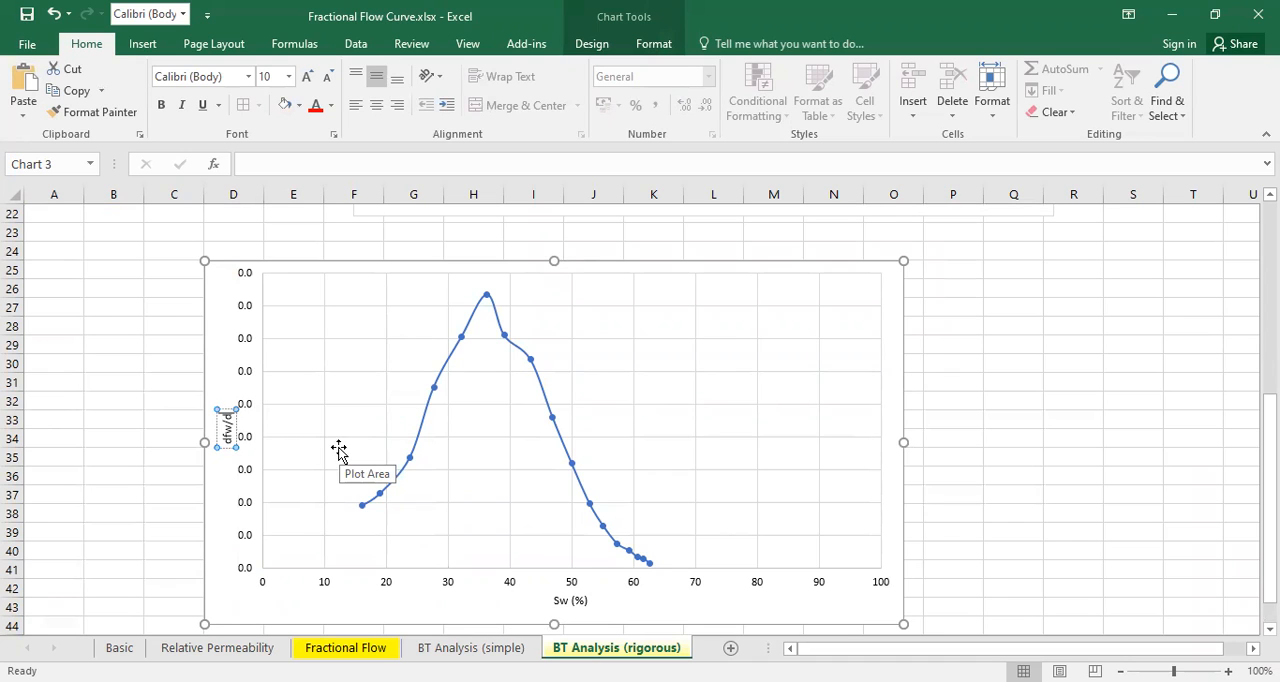
click(1072, 512)
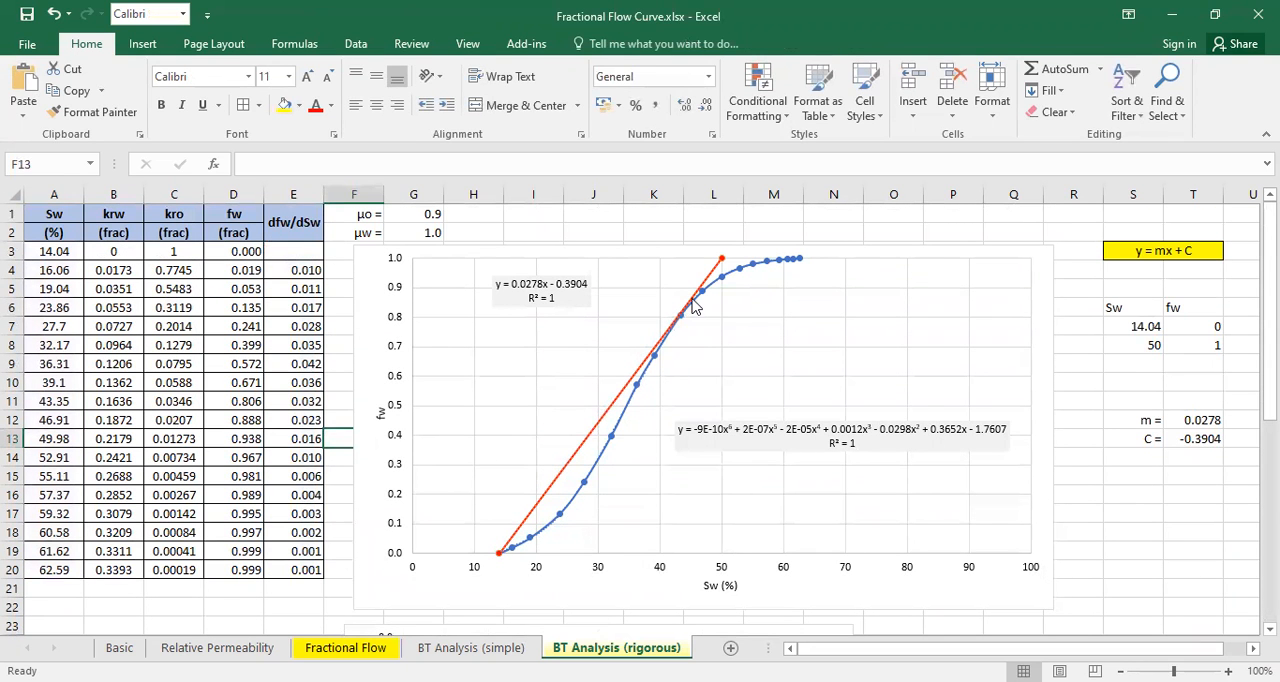
mouse_move(632, 456)
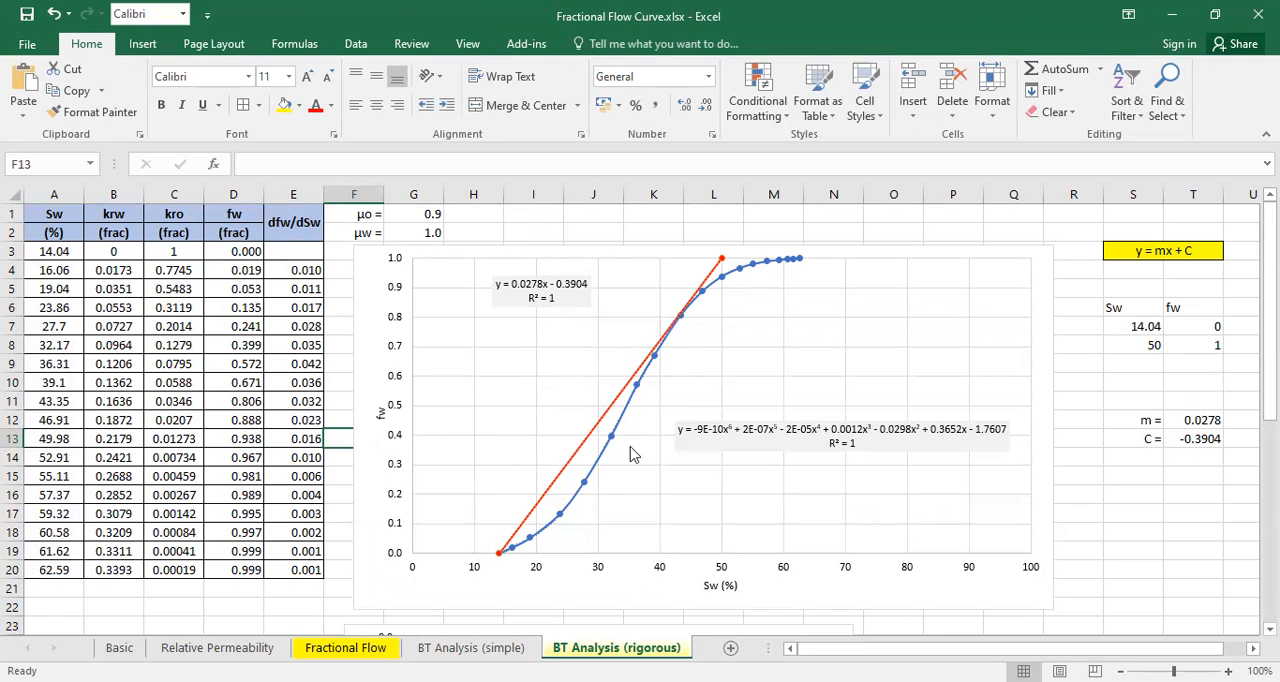
mouse_move(538, 544)
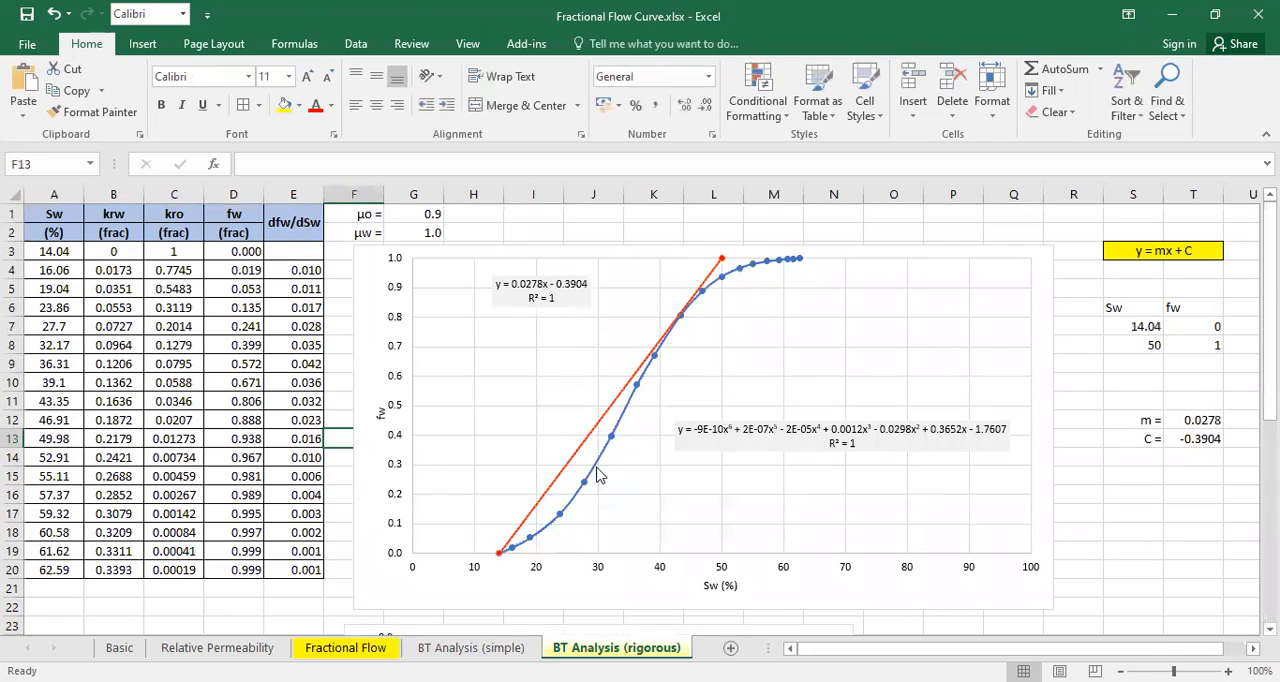
mouse_move(598, 496)
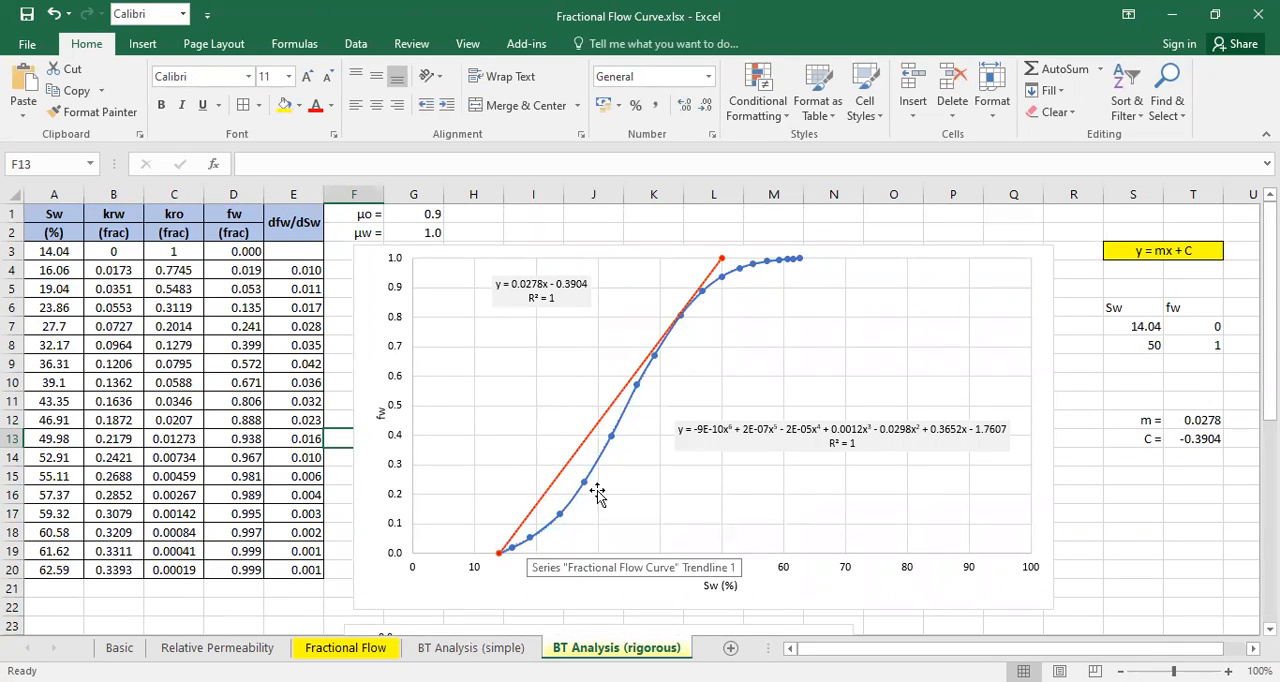
mouse_move(628, 418)
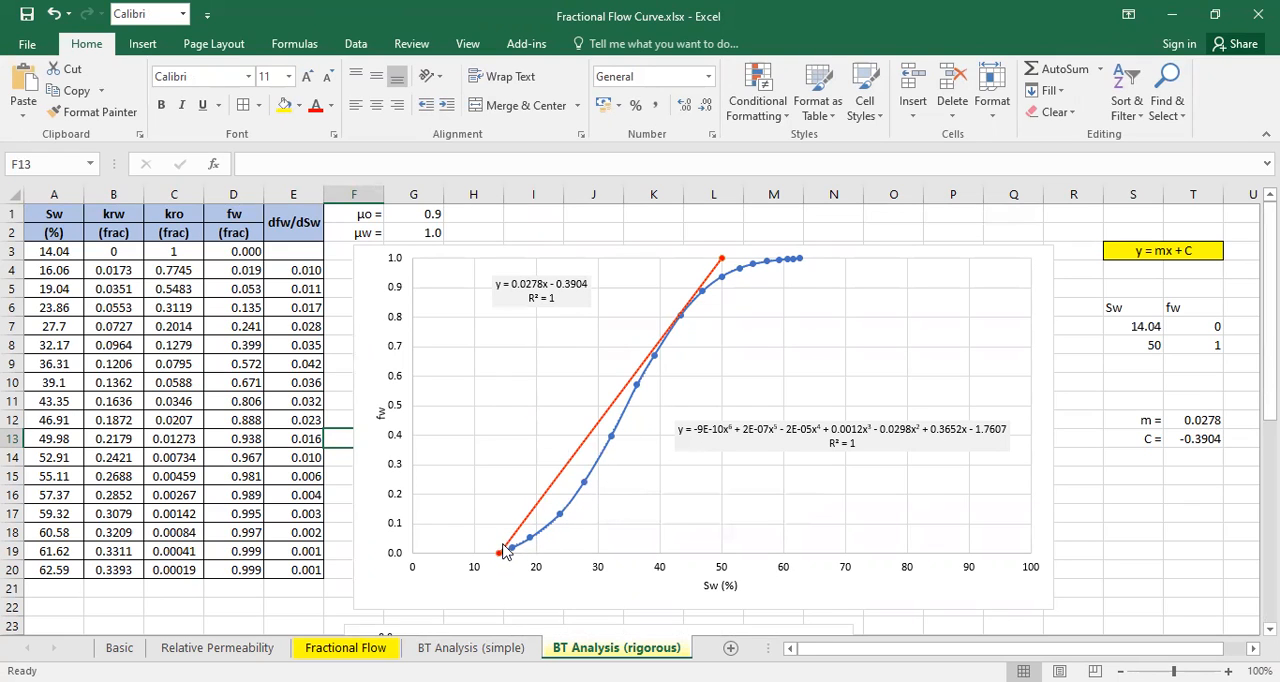
mouse_move(604, 484)
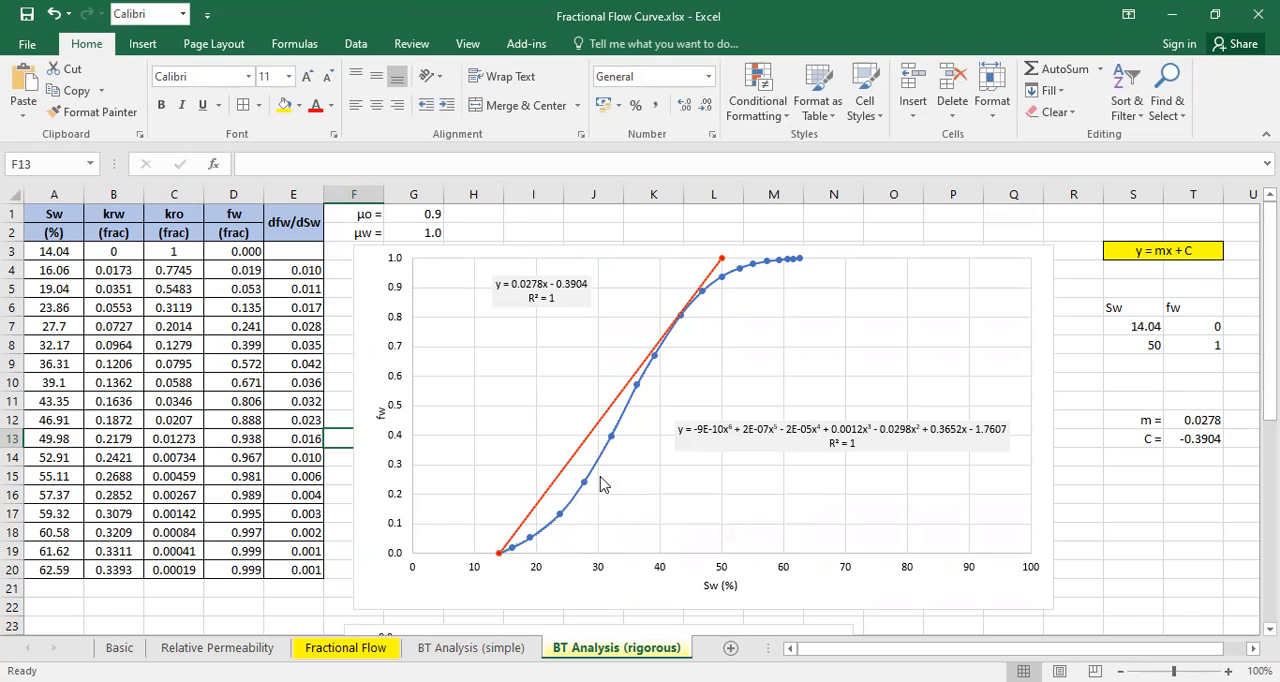
mouse_move(644, 382)
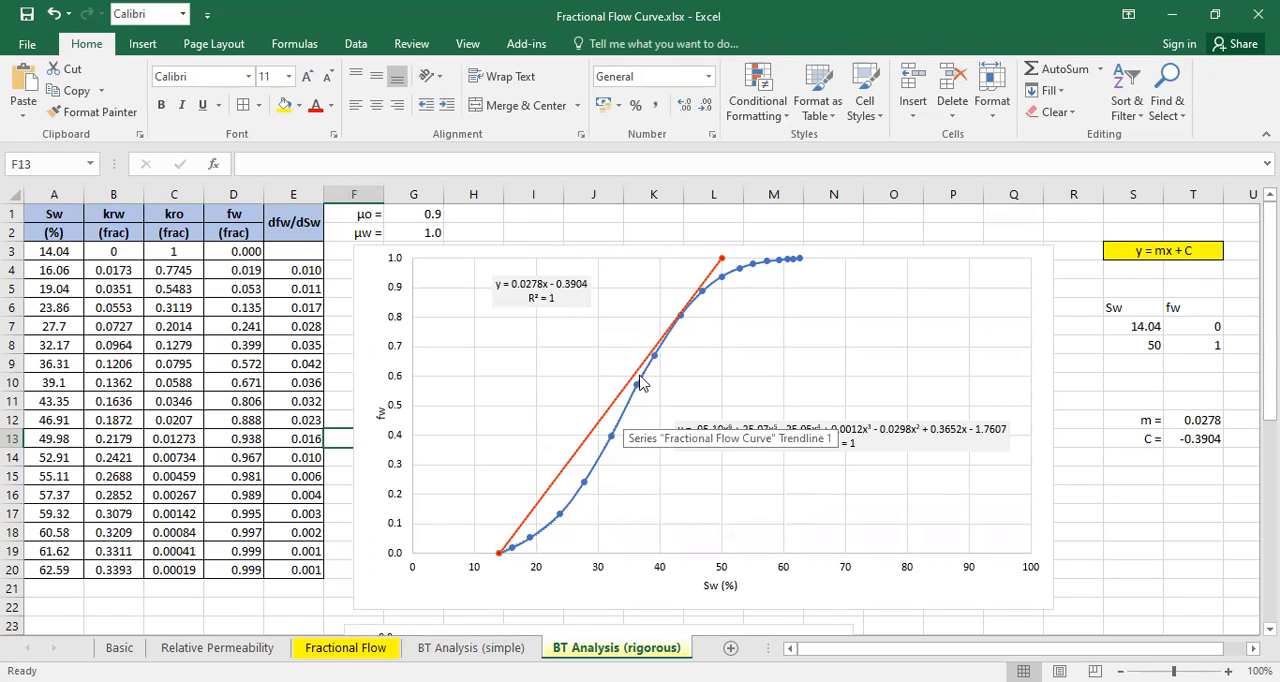
mouse_move(692, 318)
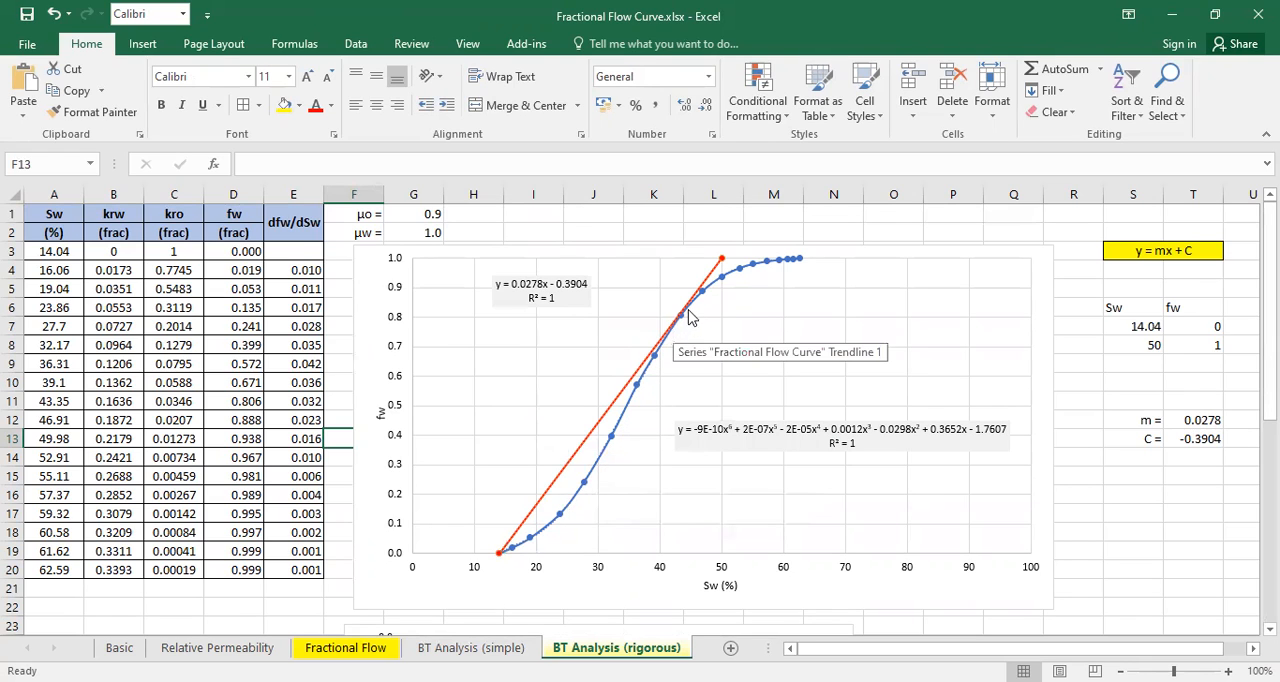
mouse_move(726, 290)
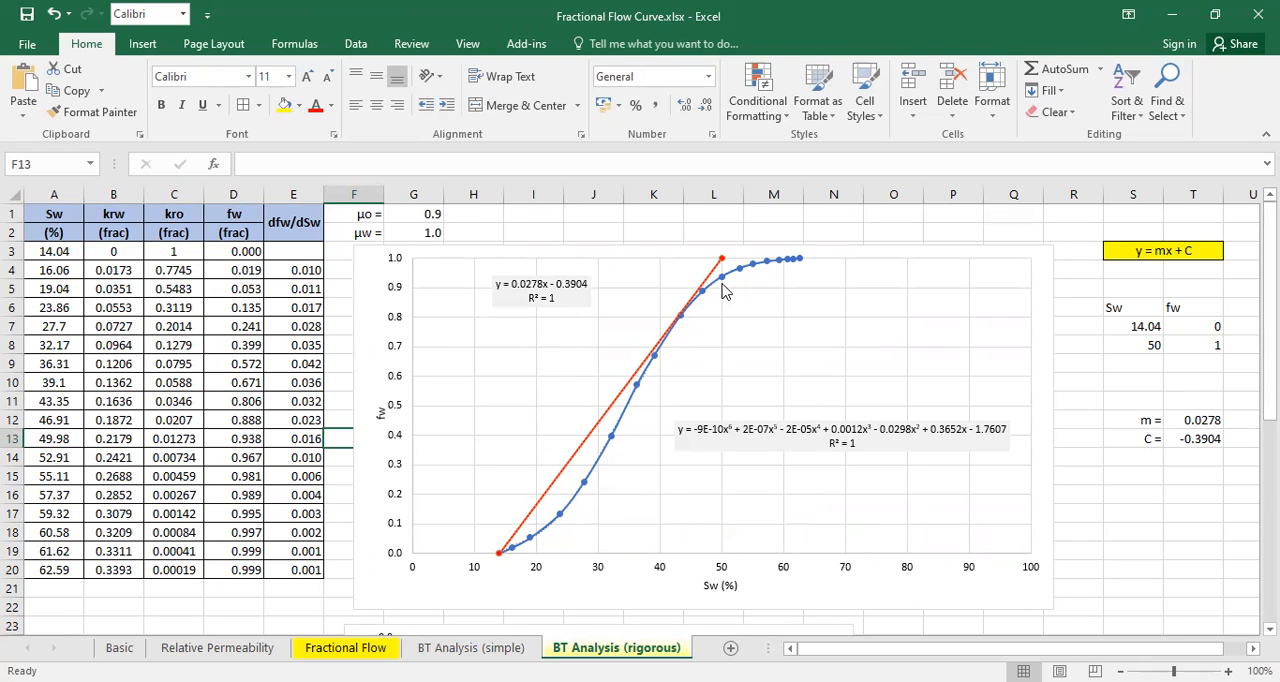
mouse_move(688, 322)
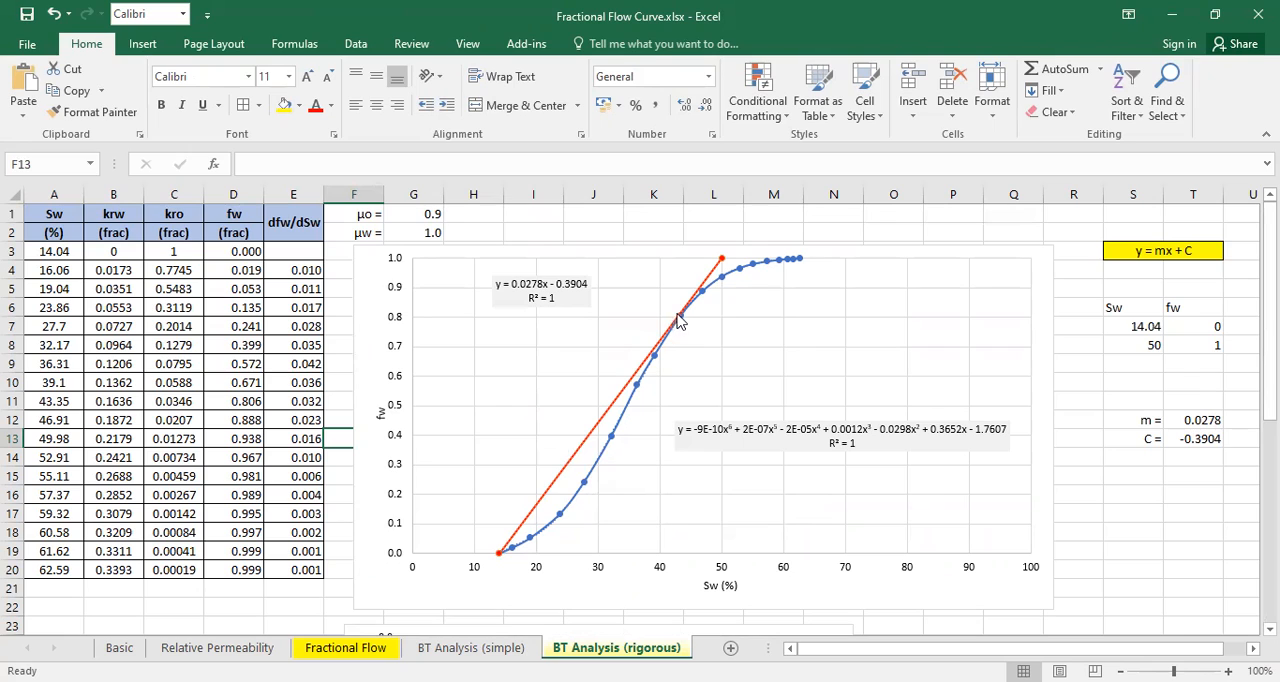
mouse_move(680, 322)
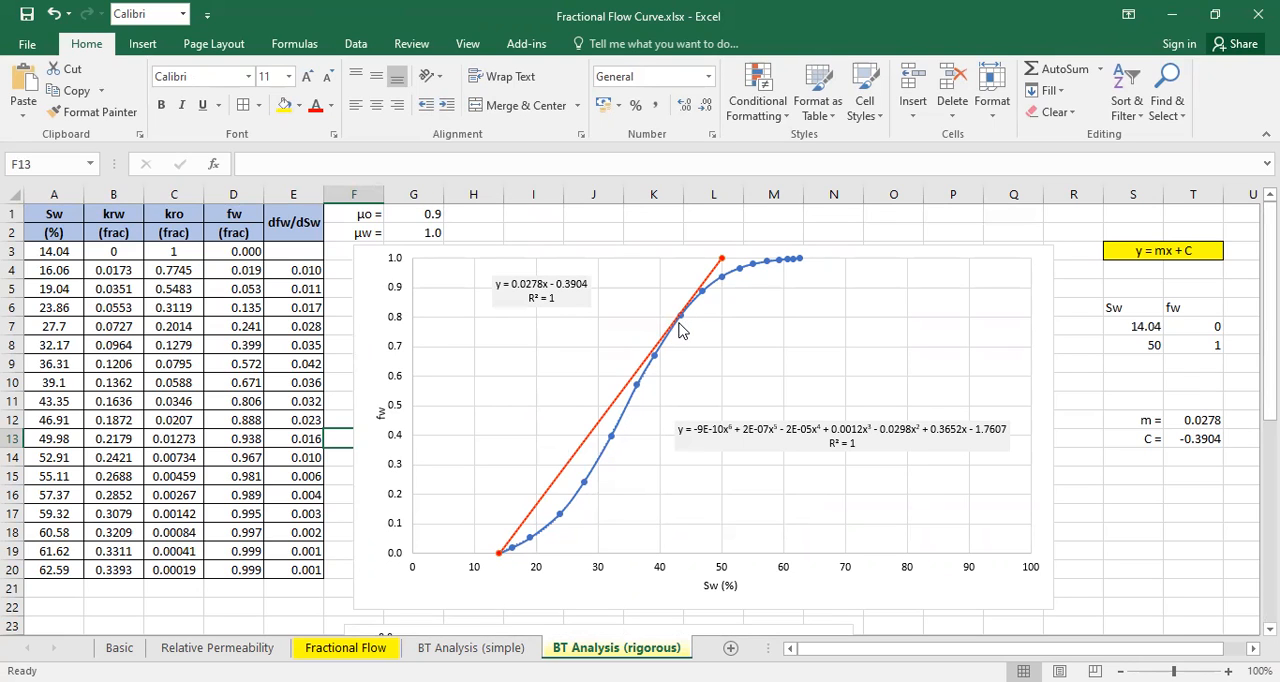
mouse_move(684, 324)
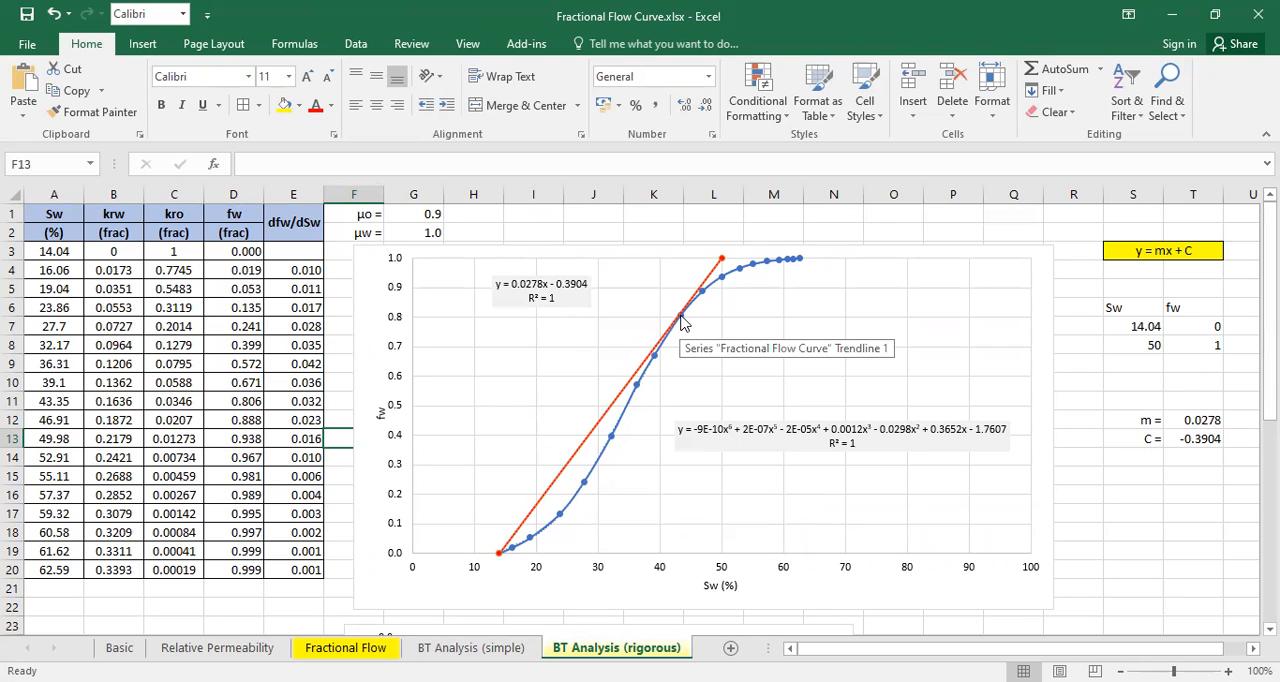
mouse_move(670, 356)
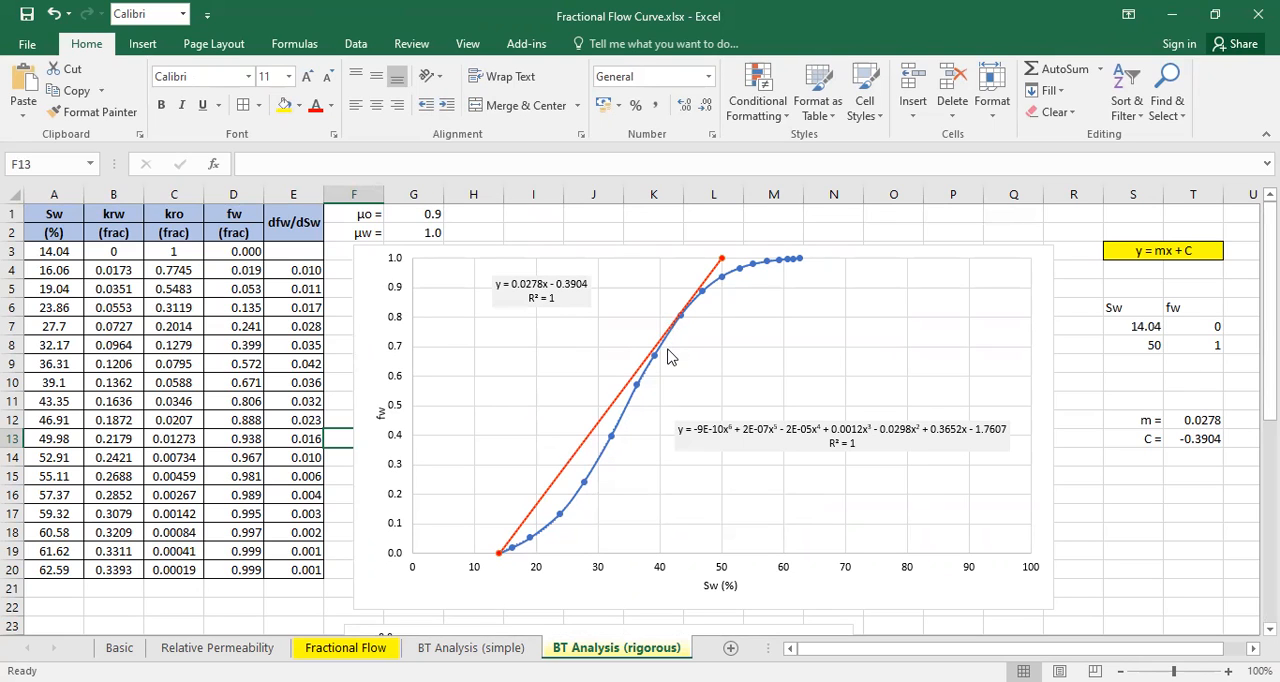
mouse_move(692, 316)
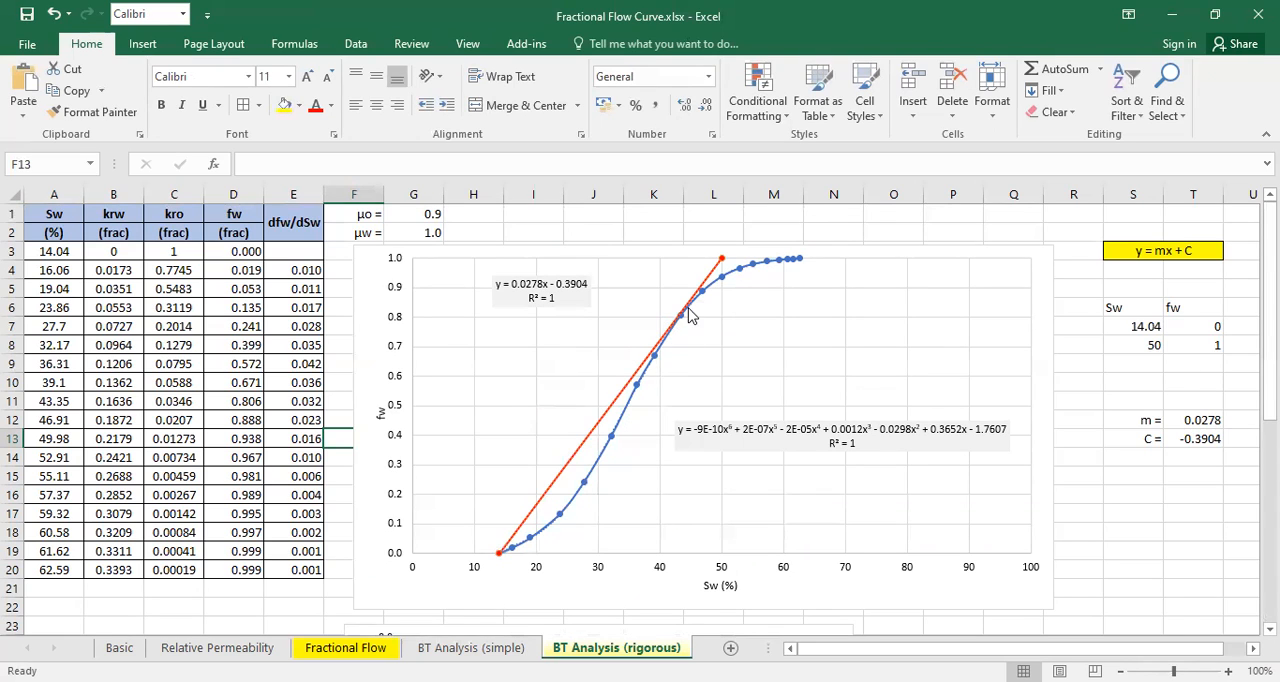
scroll(down, 3)
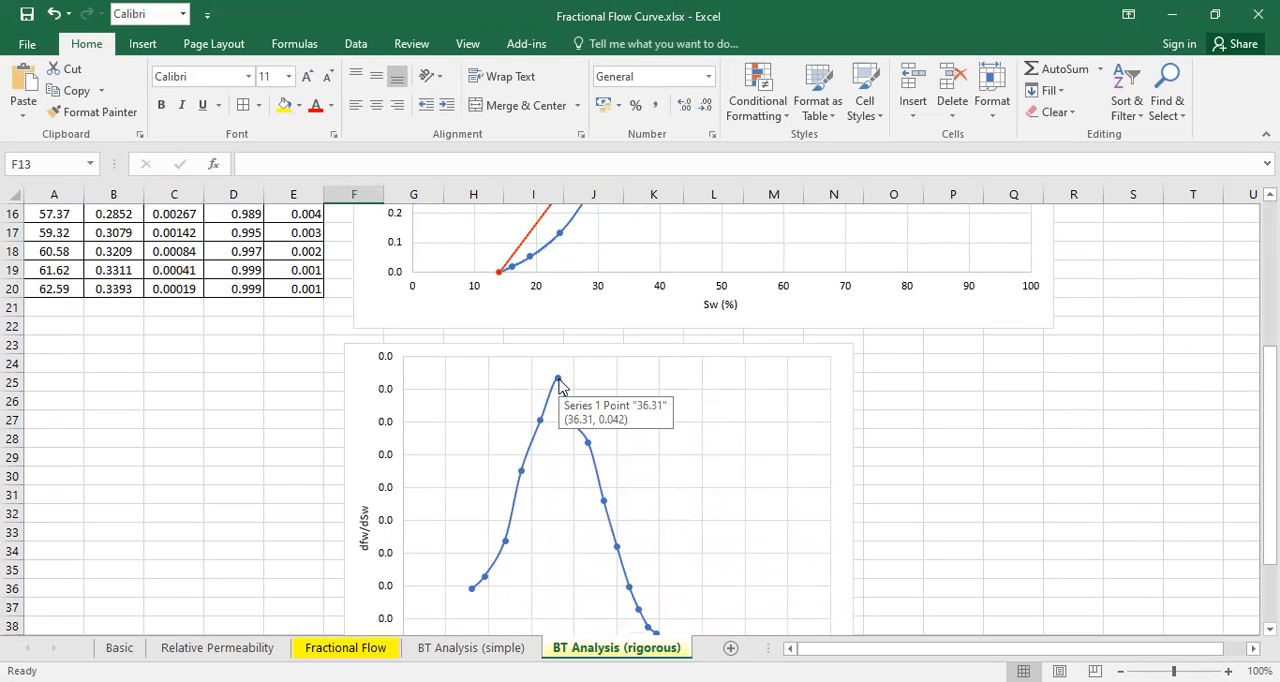
click(558, 378)
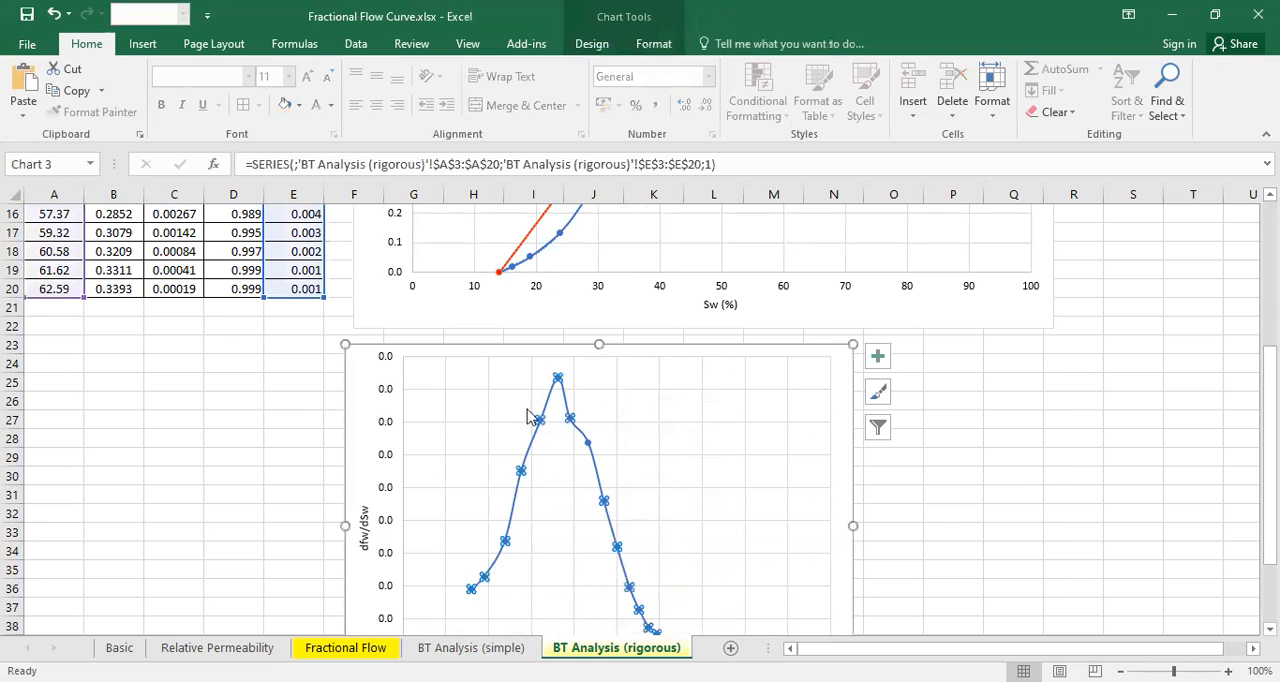
mouse_move(384, 394)
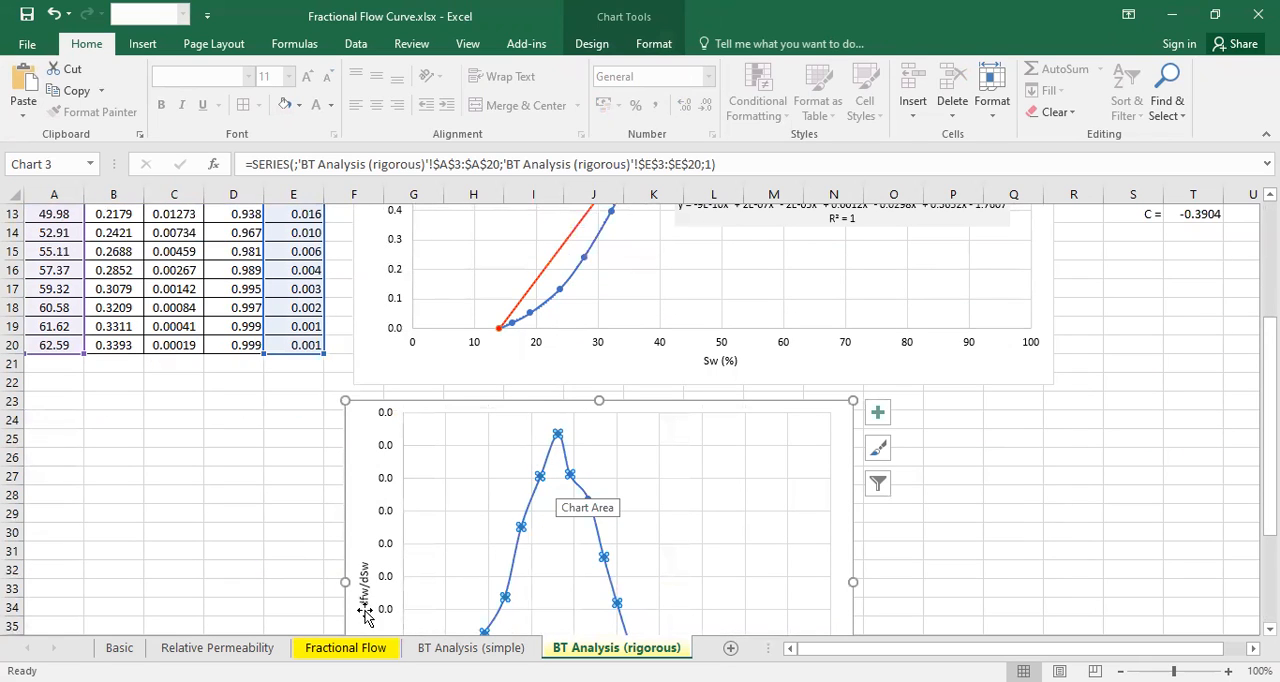
mouse_move(364, 584)
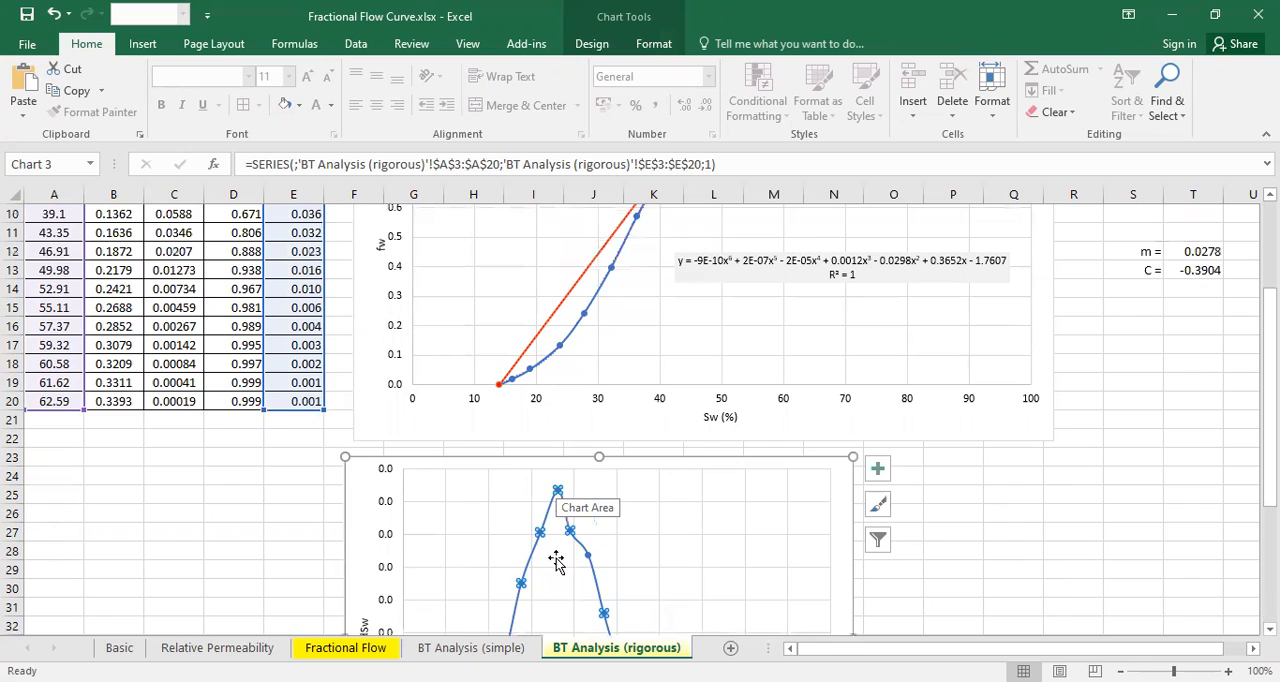
scroll(down, 3)
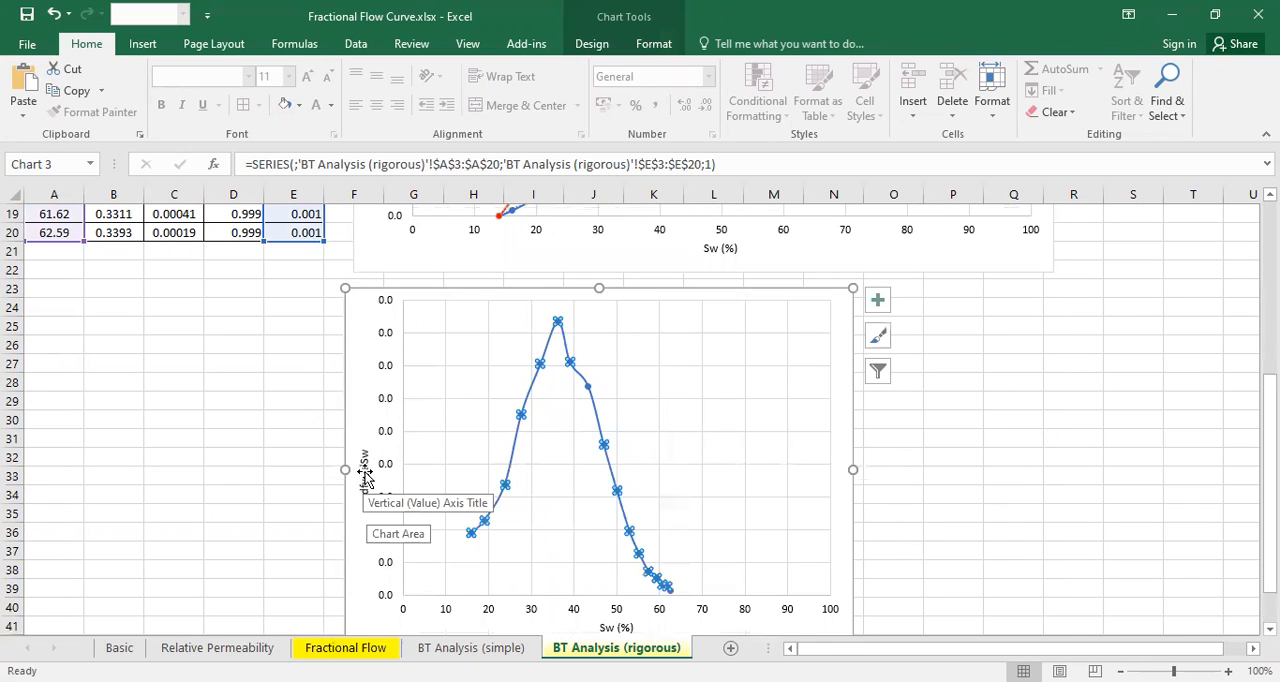
mouse_move(572, 328)
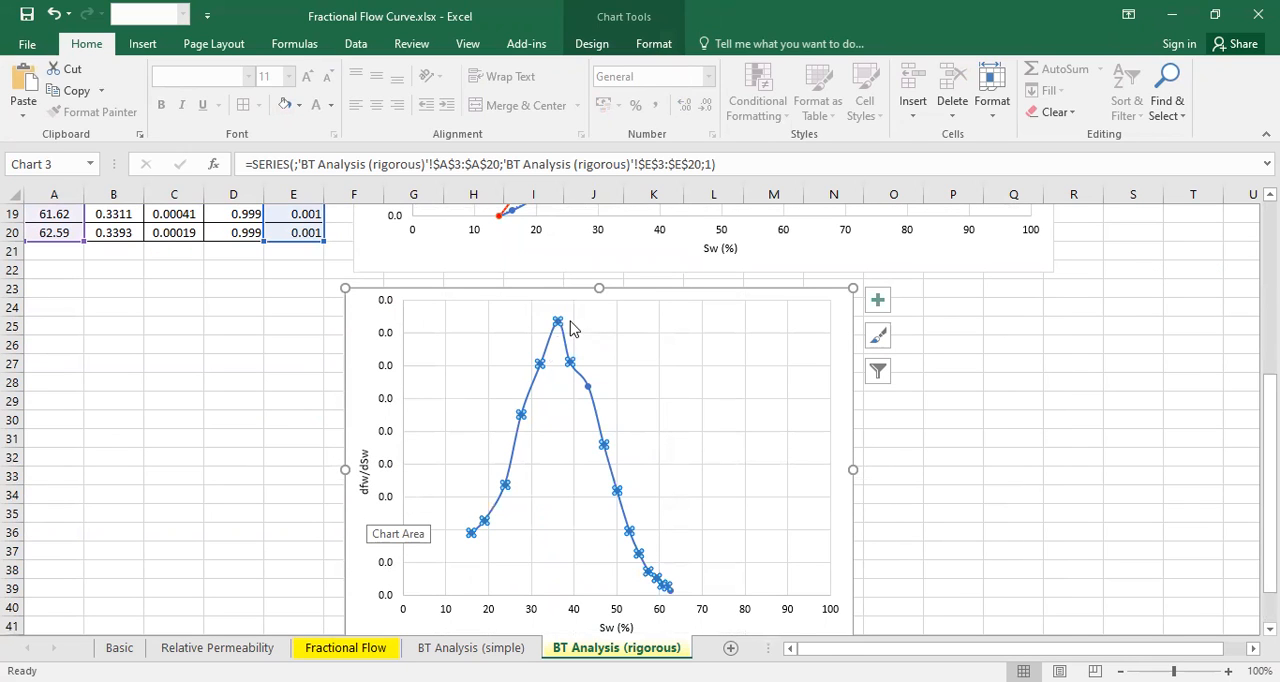
mouse_move(538, 338)
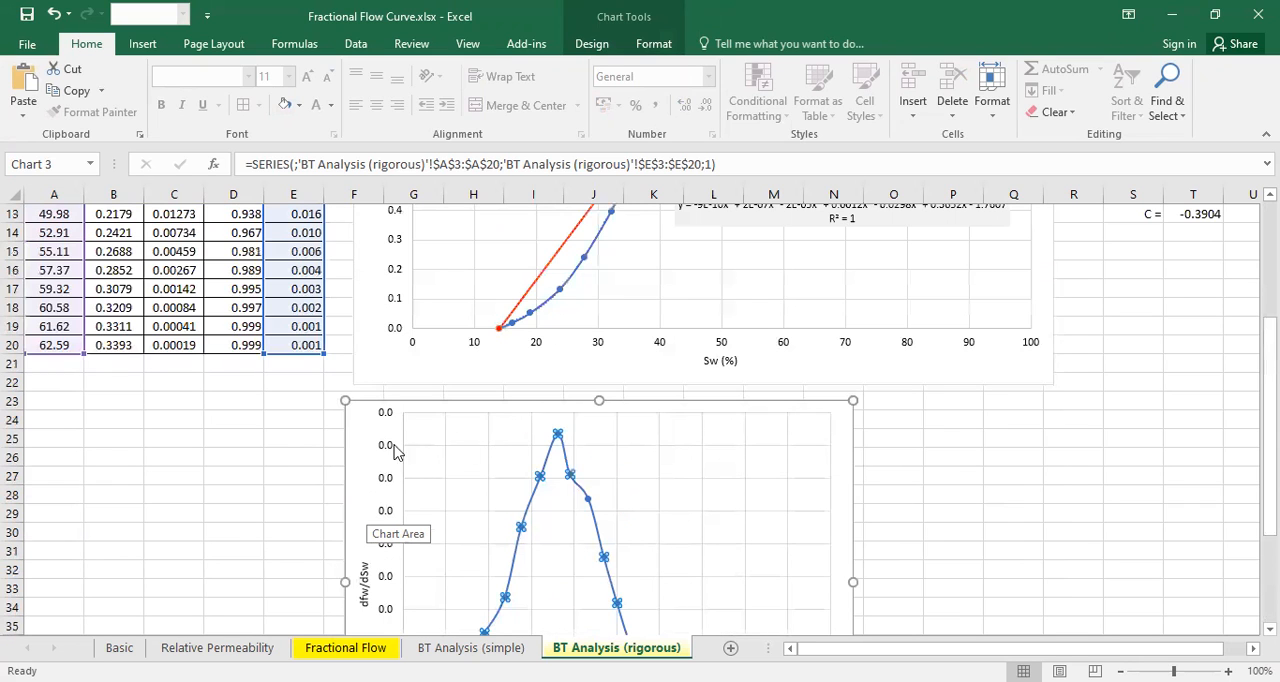
Enter the label 'max(dfw/dSw) =' in row 22
text(m)
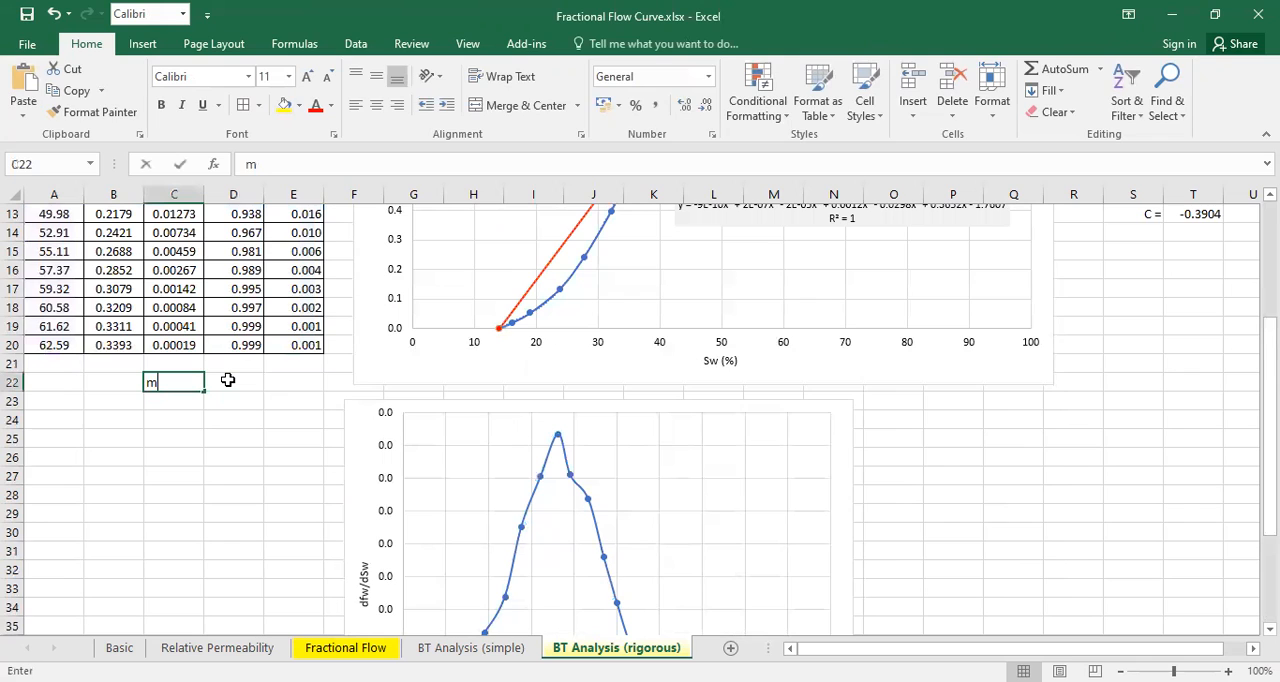
text(ax)
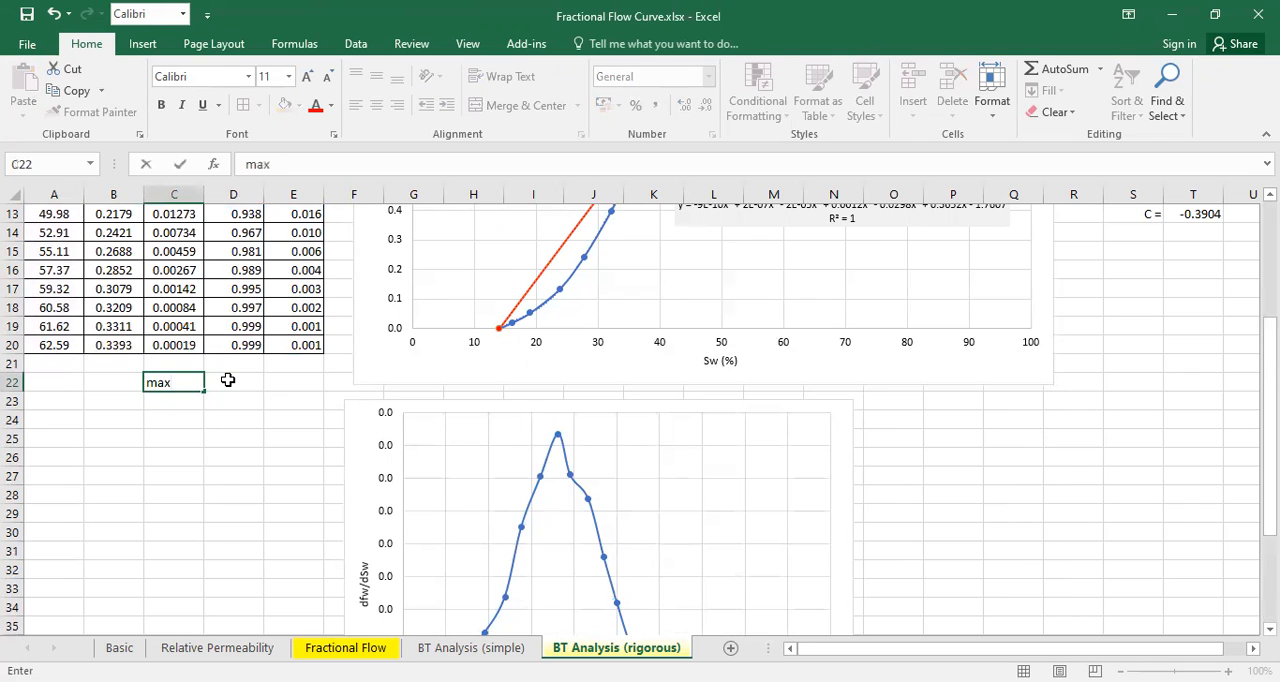
text((d)
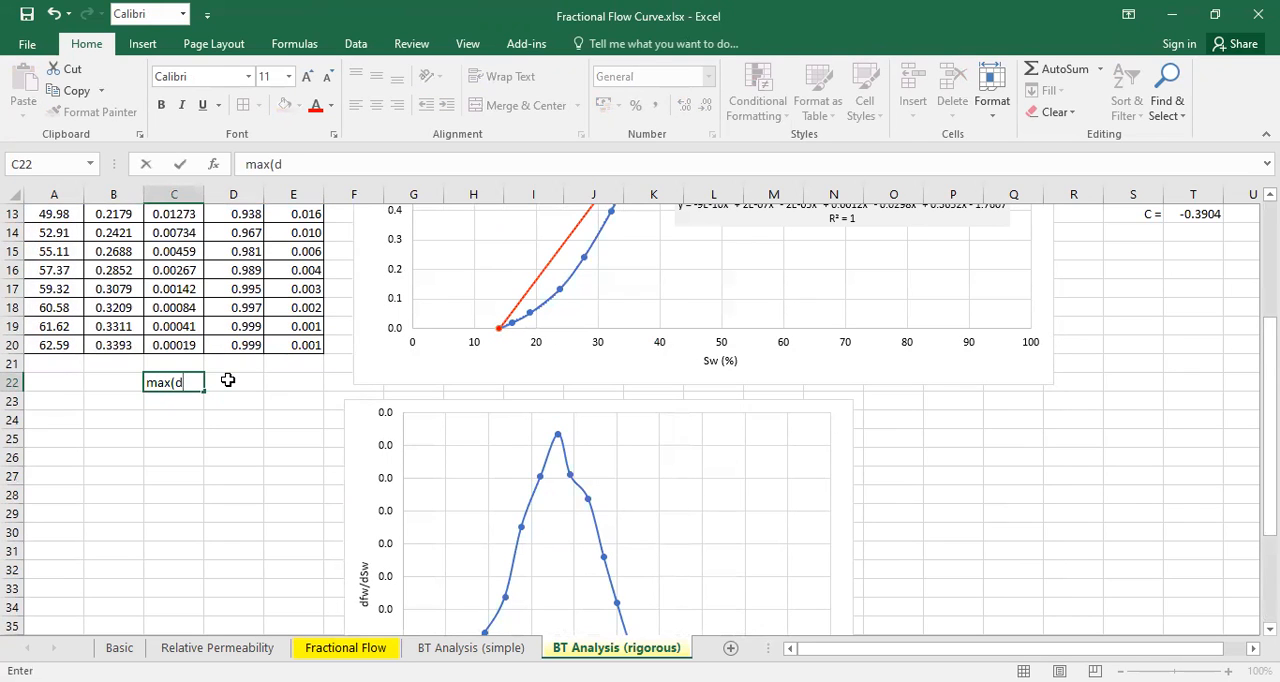
text(fw/d)
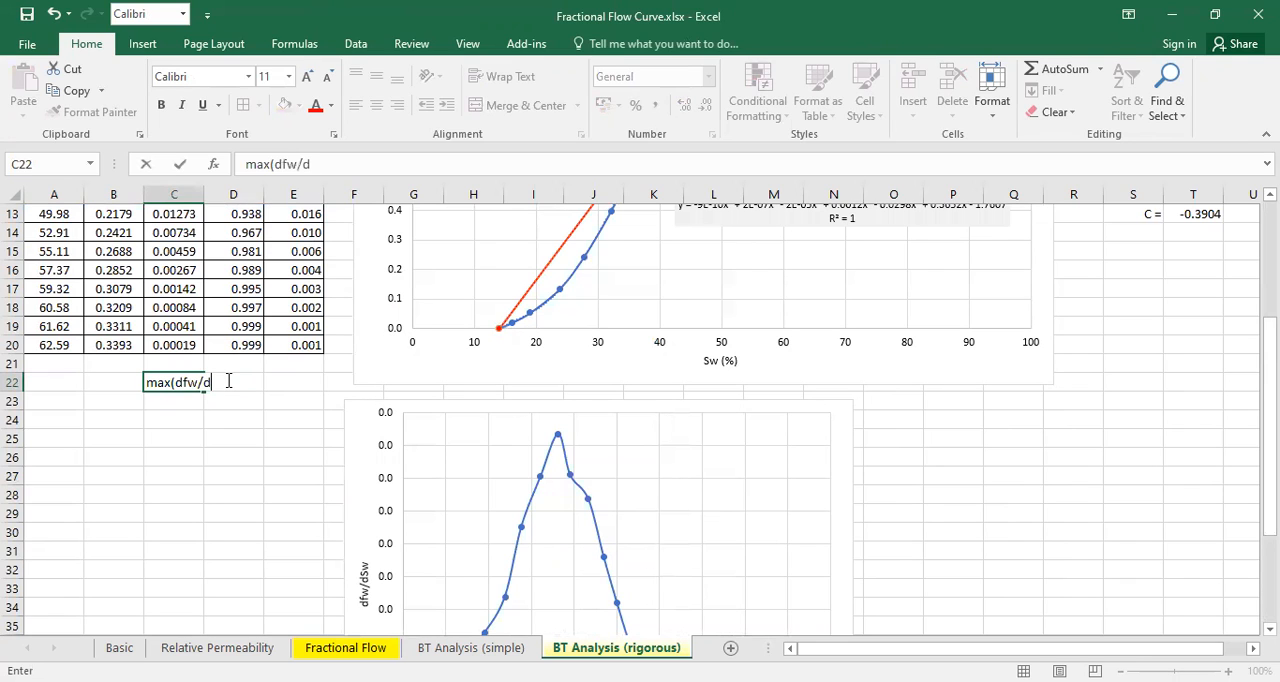
text(Sw) =)
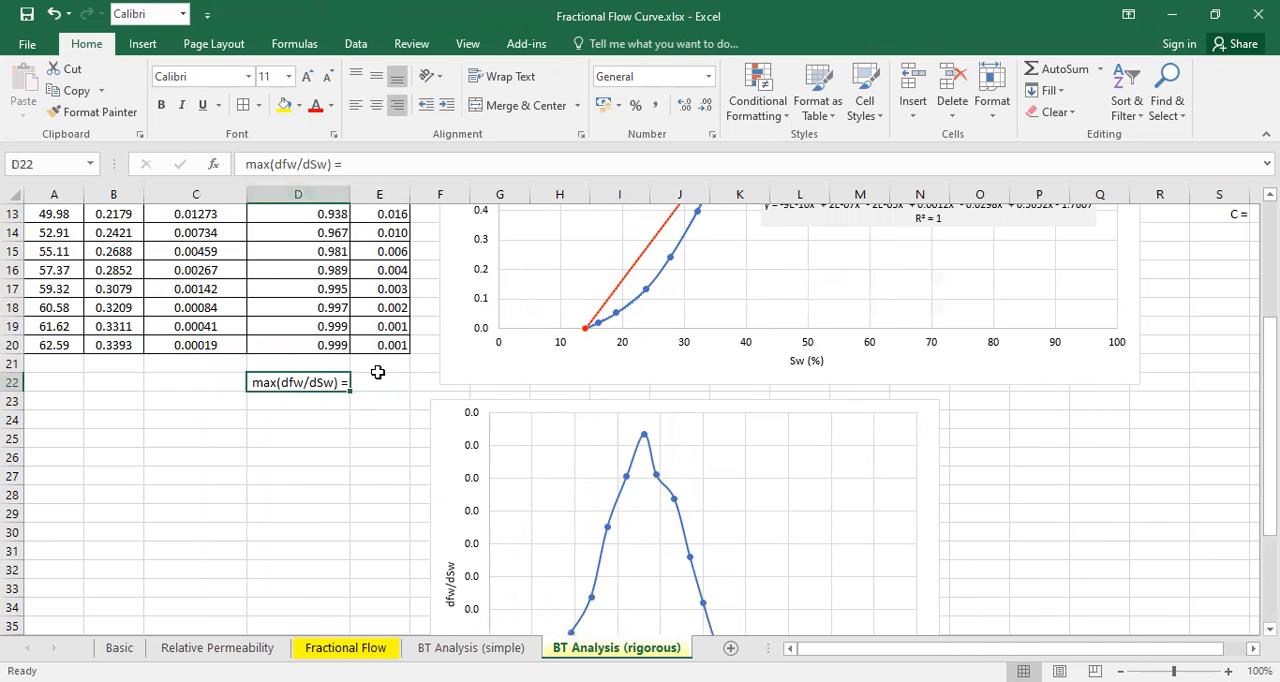
Compute =MAX(E3:E20) giving 0.042 and mark the Sw 36.31 peak row
text(=m)
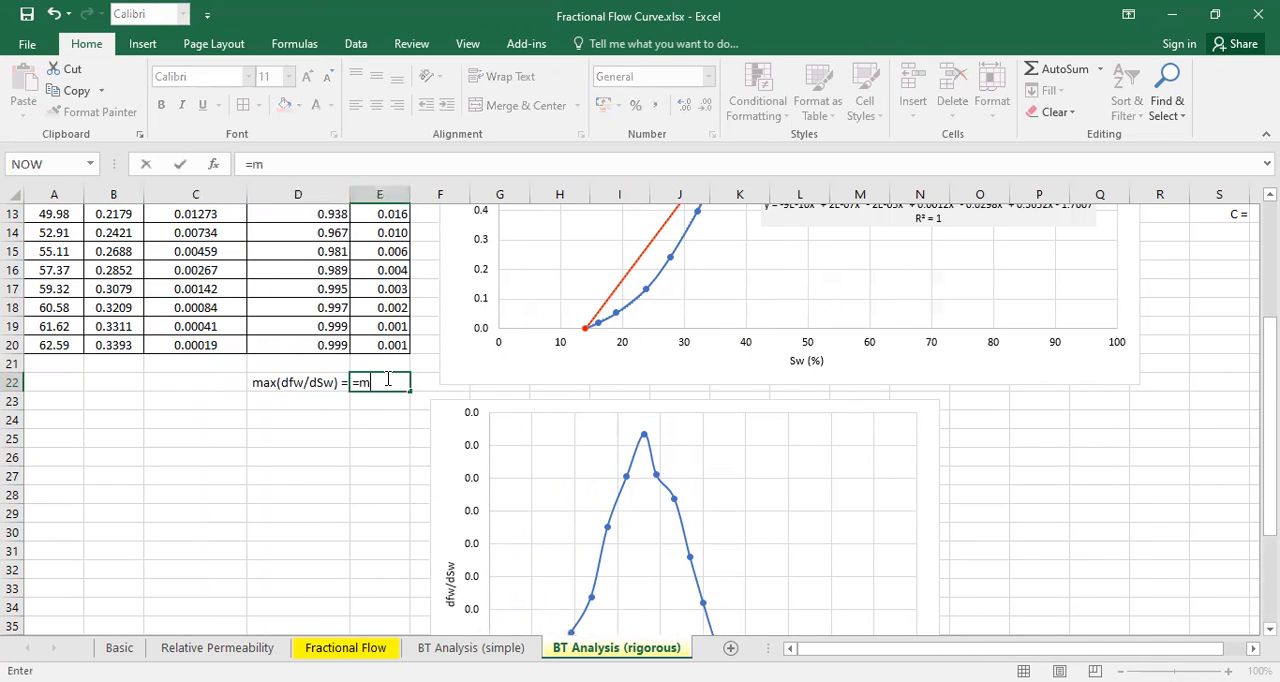
click(380, 344)
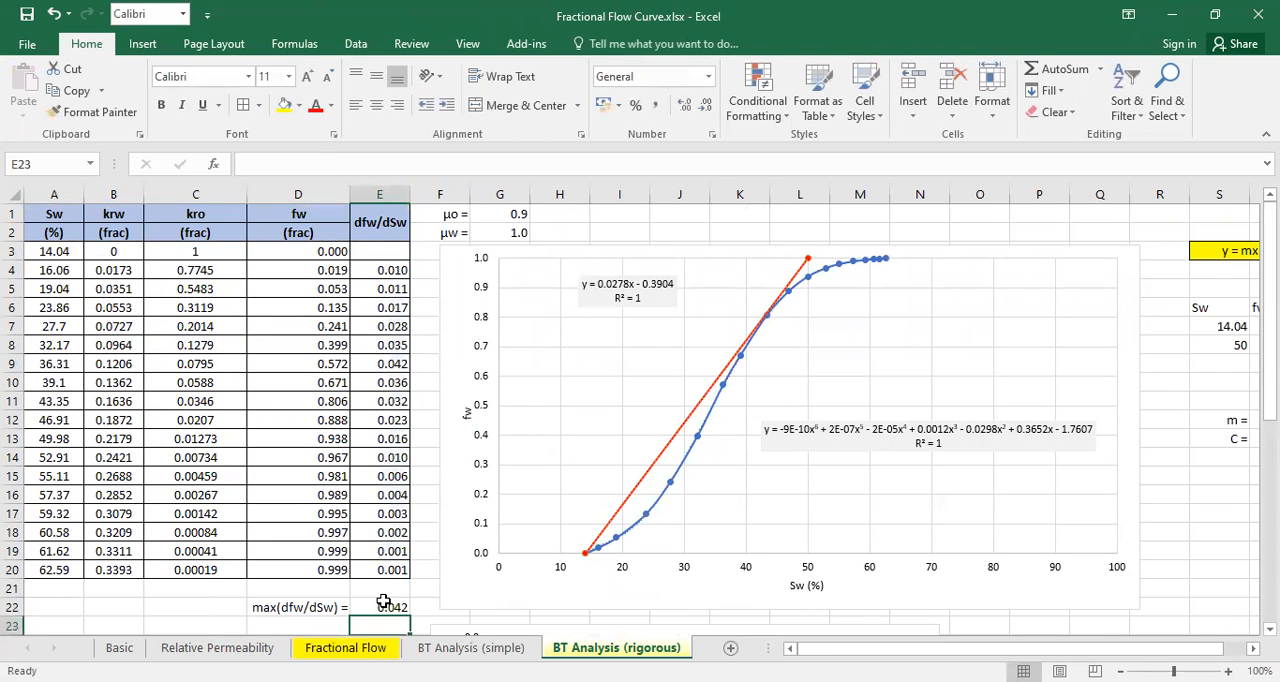
click(380, 608)
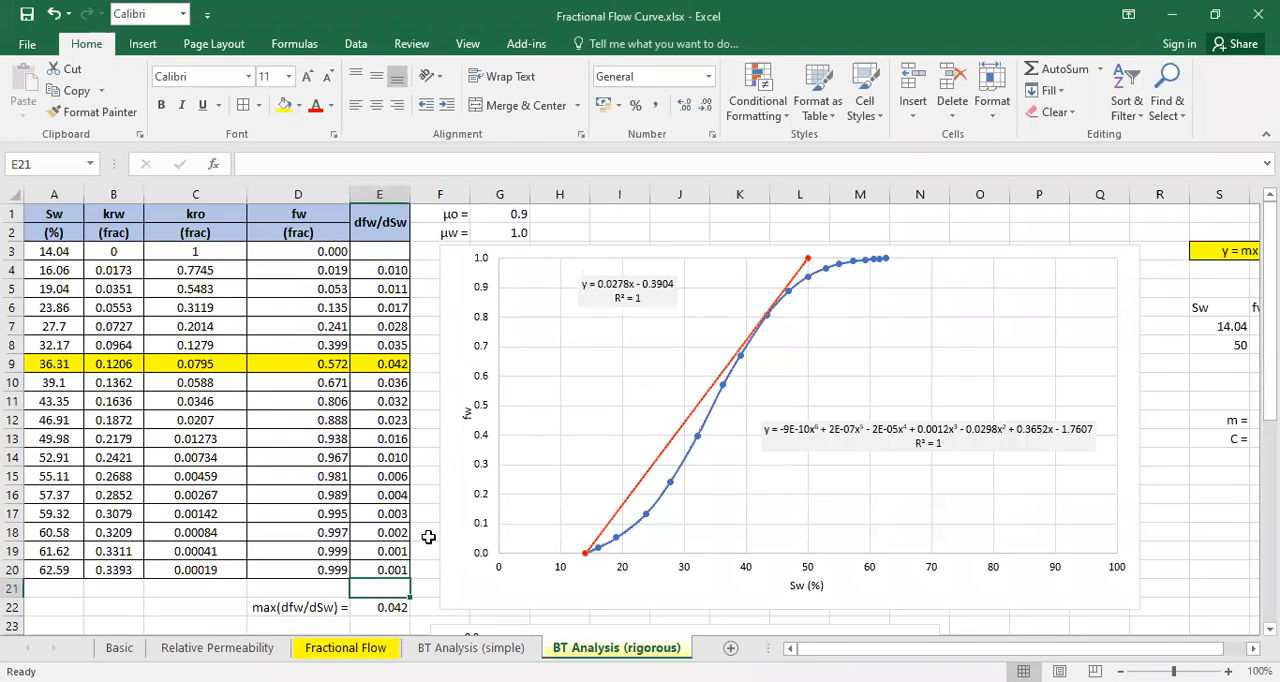
mouse_move(436, 548)
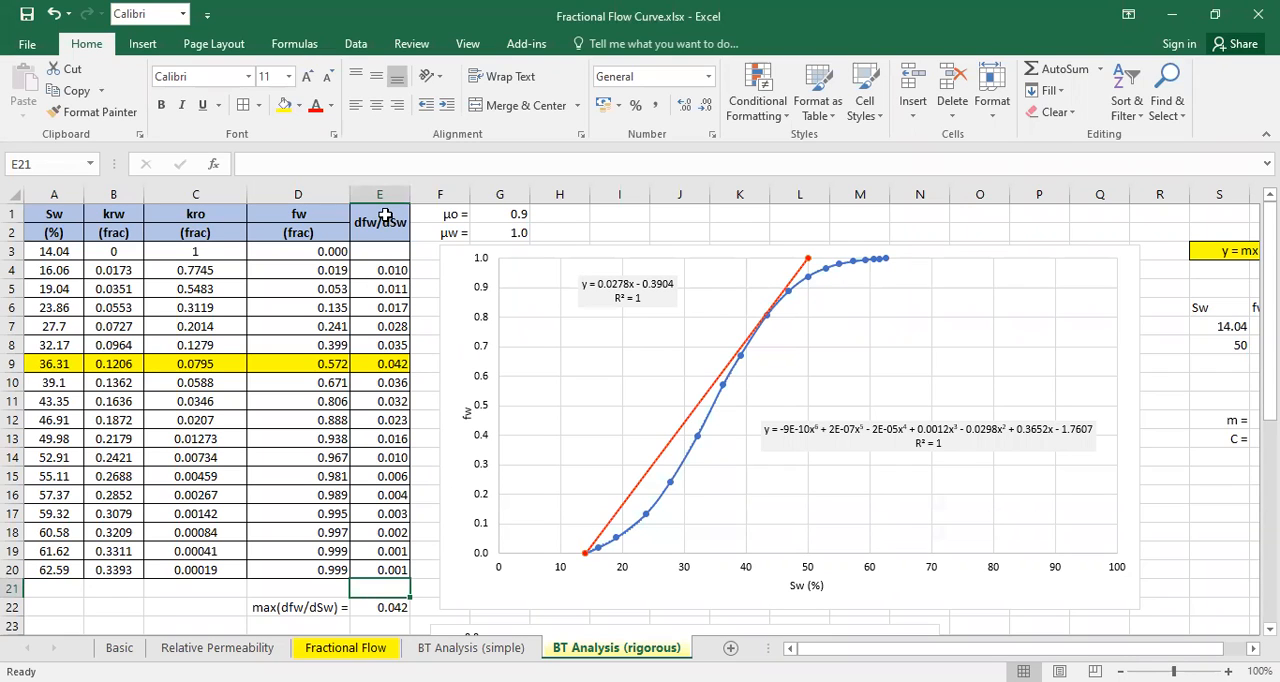
click(380, 220)
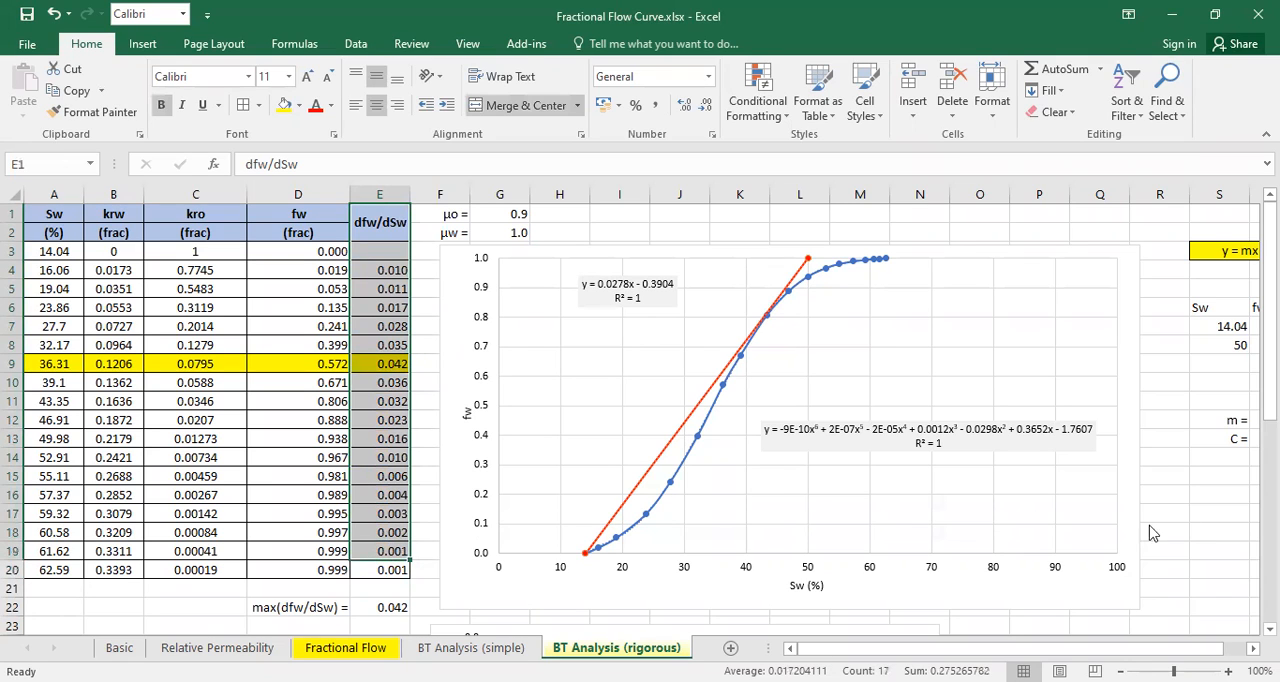
mouse_move(684, 208)
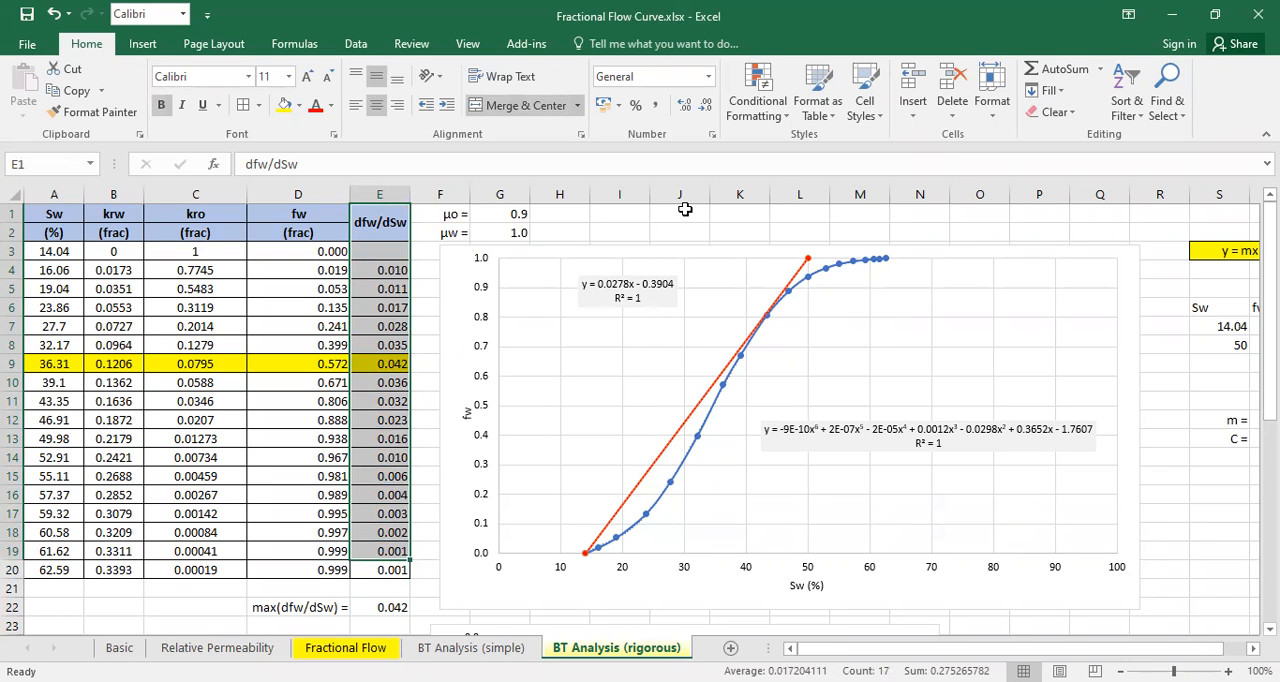
click(784, 290)
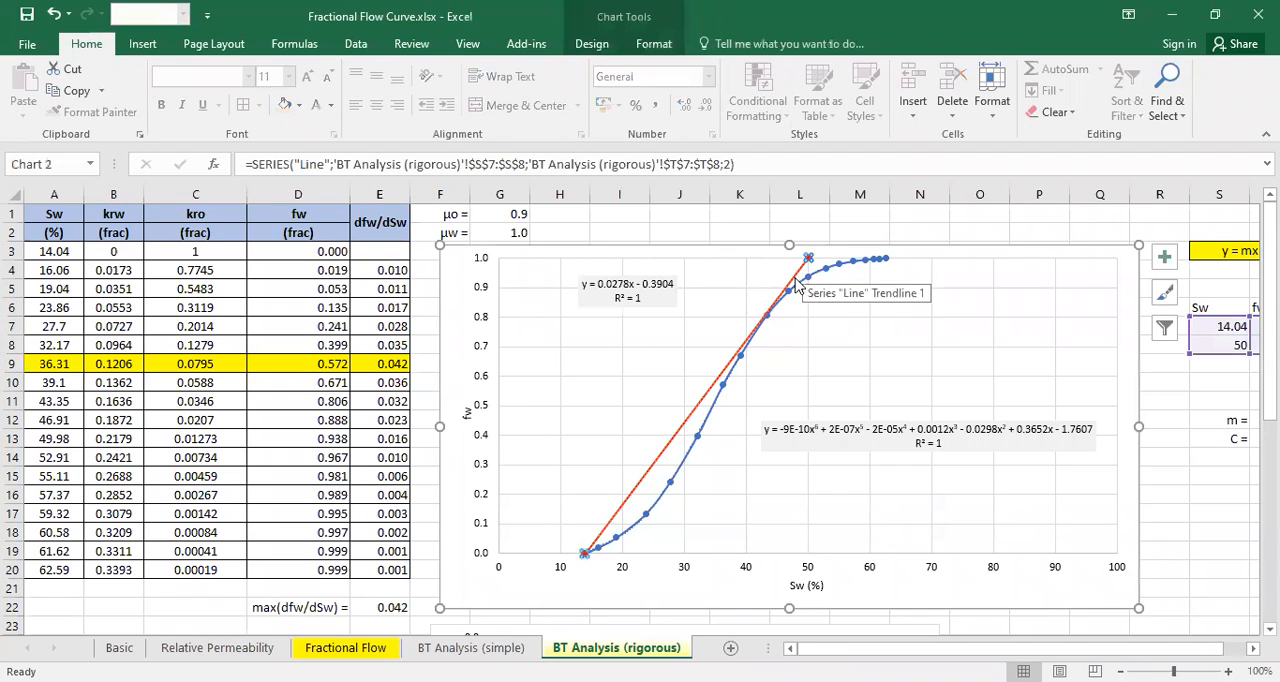
Add a thinner red trial tangent from the start point on the simple sheet, then return to the rigorous sheet
click(470, 648)
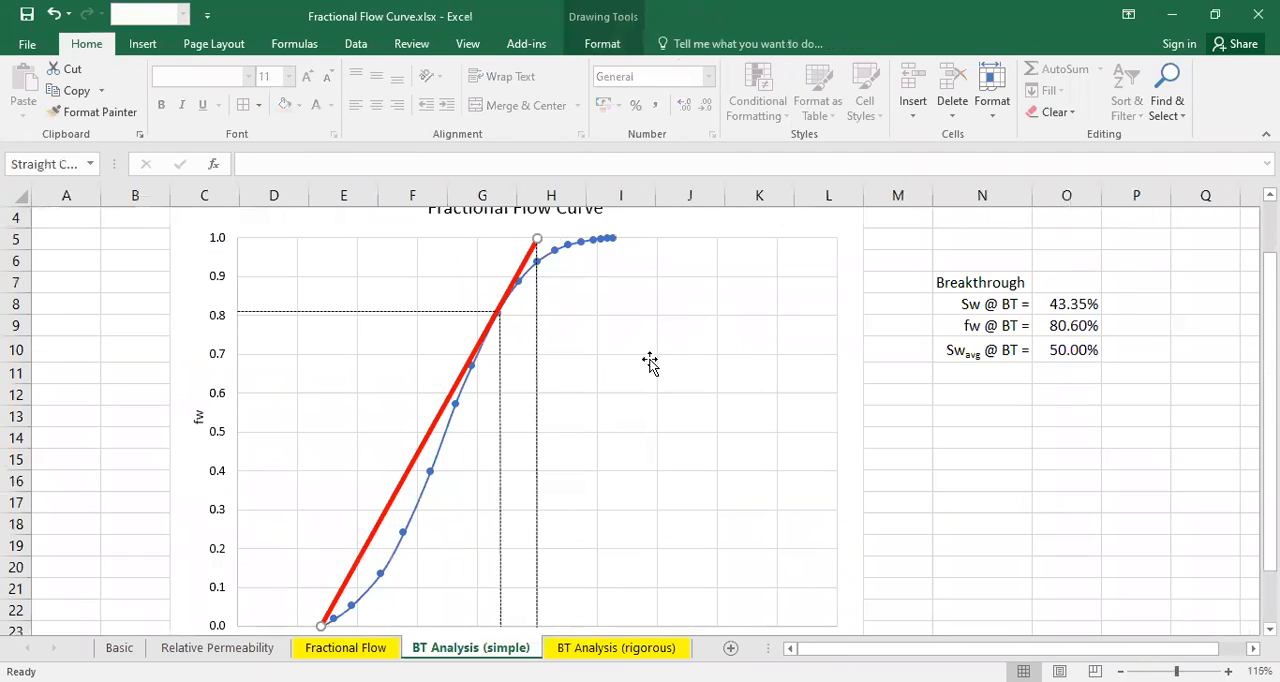
click(536, 256)
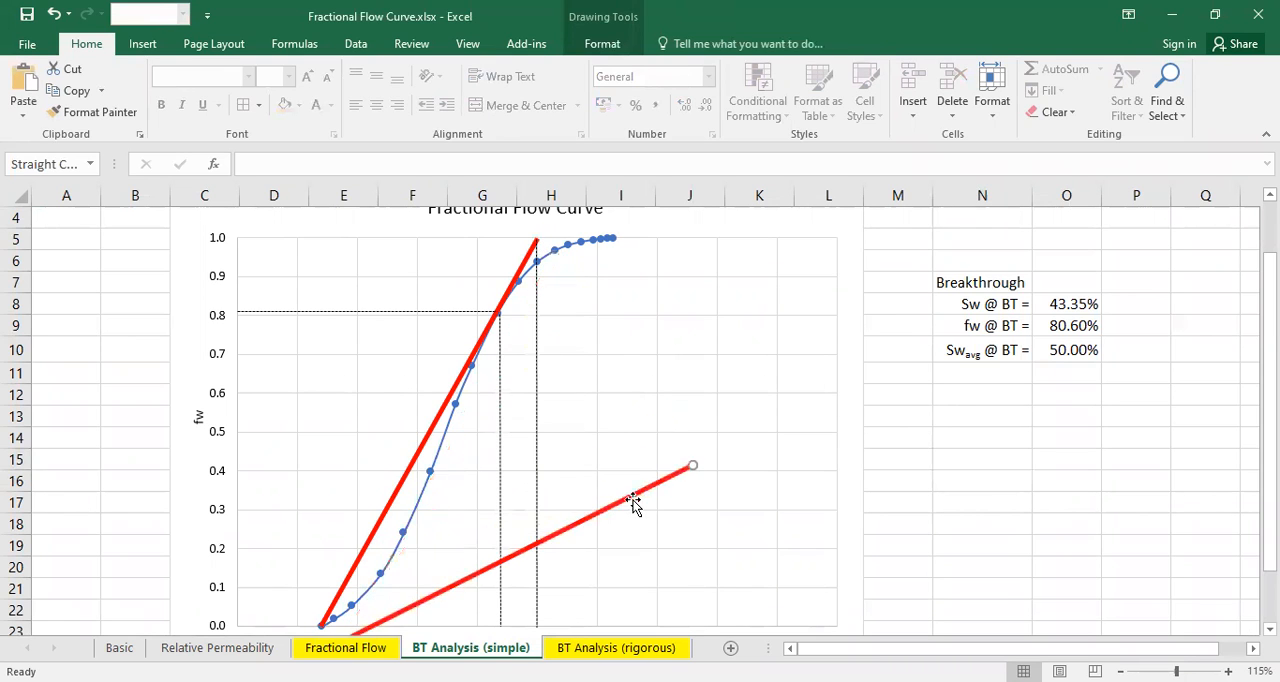
scroll(down, 3)
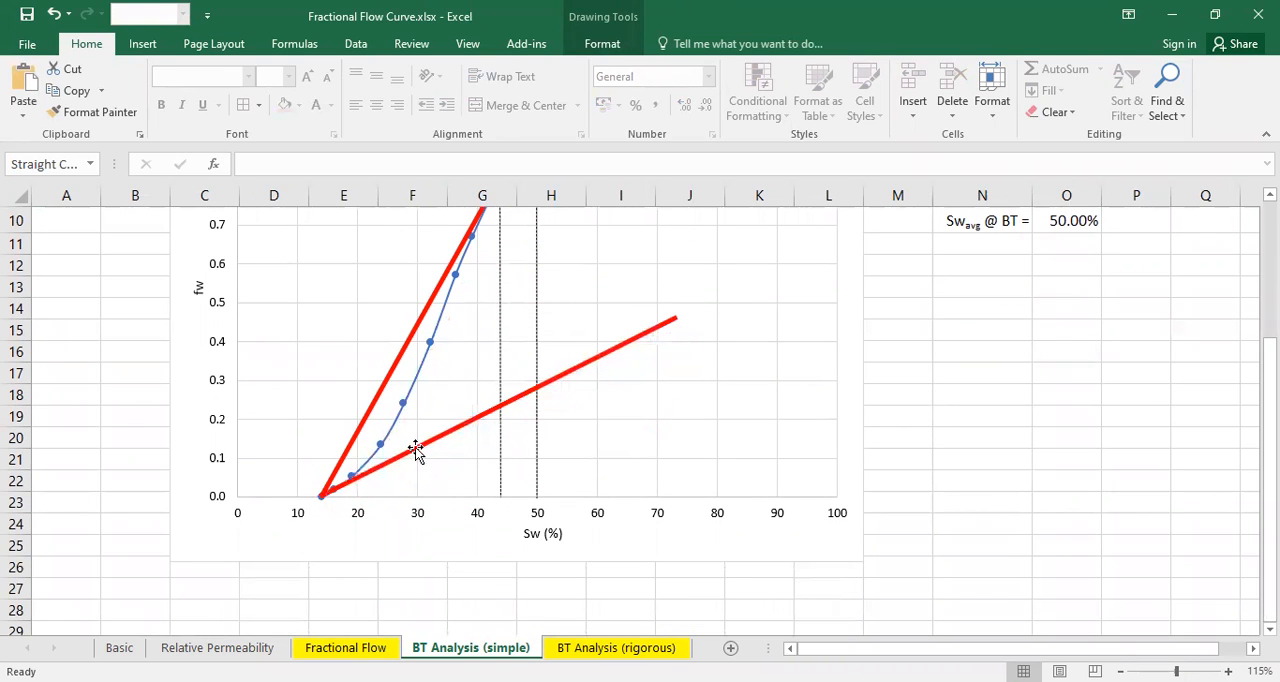
click(416, 450)
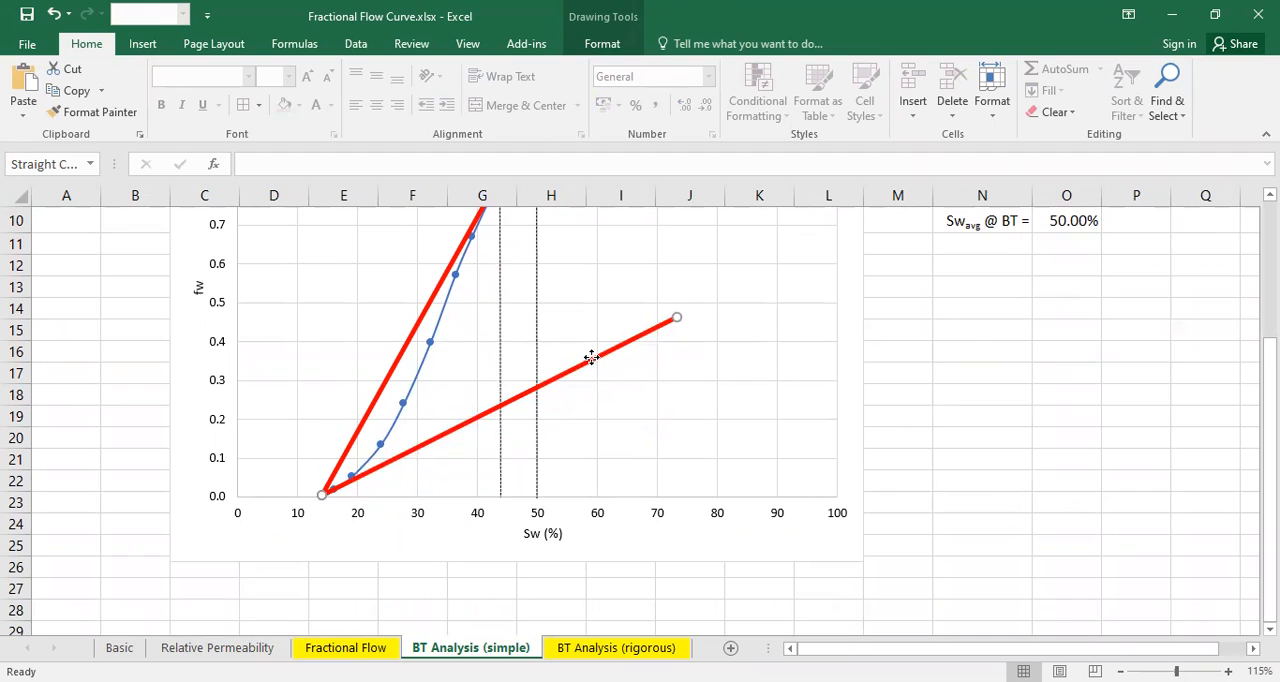
right_click(590, 358)
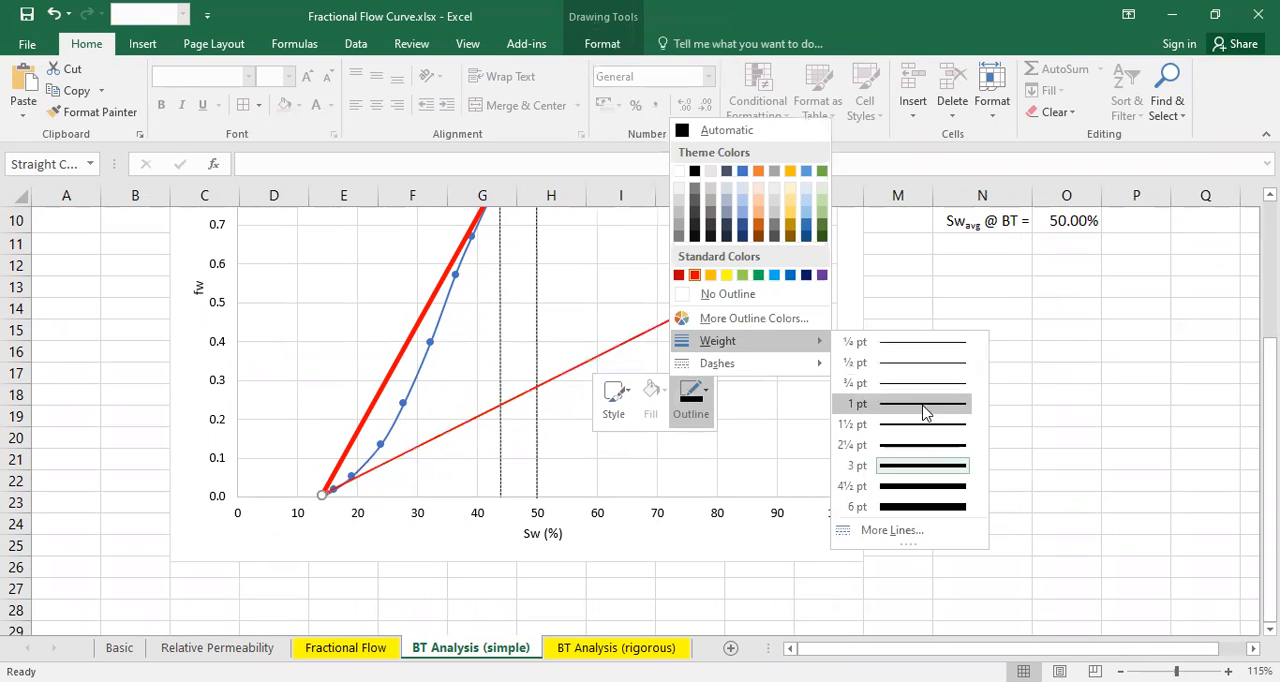
click(922, 404)
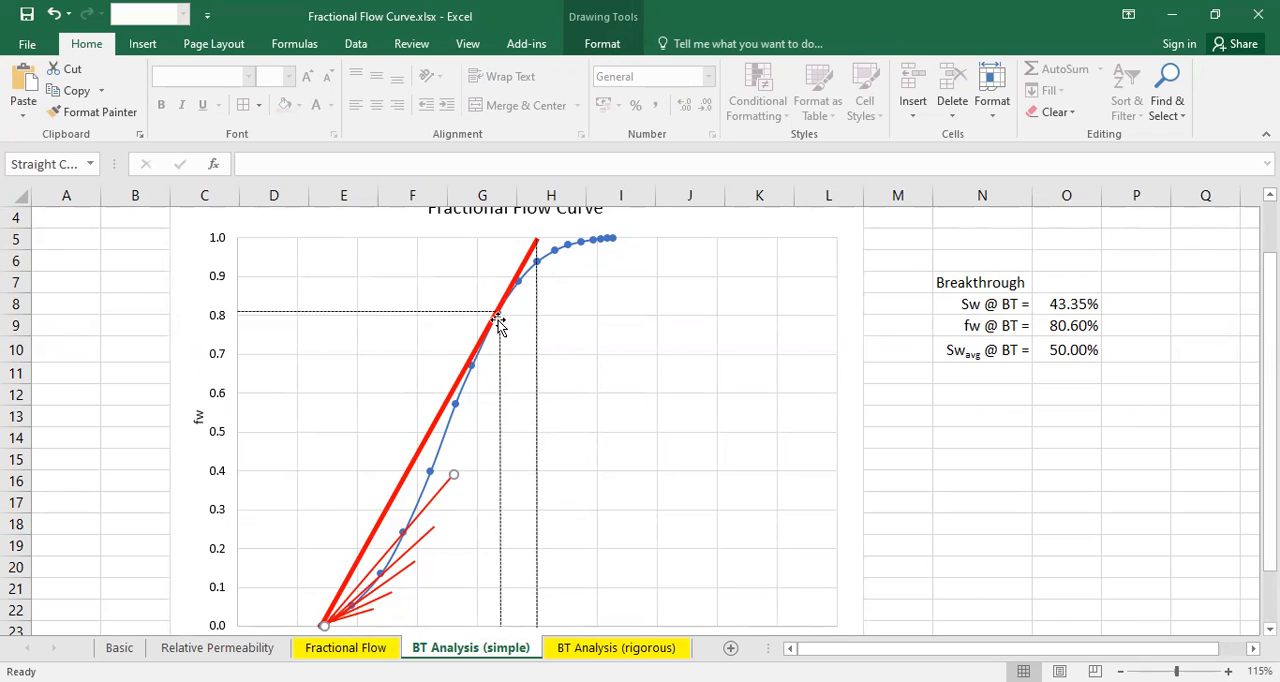
mouse_move(444, 530)
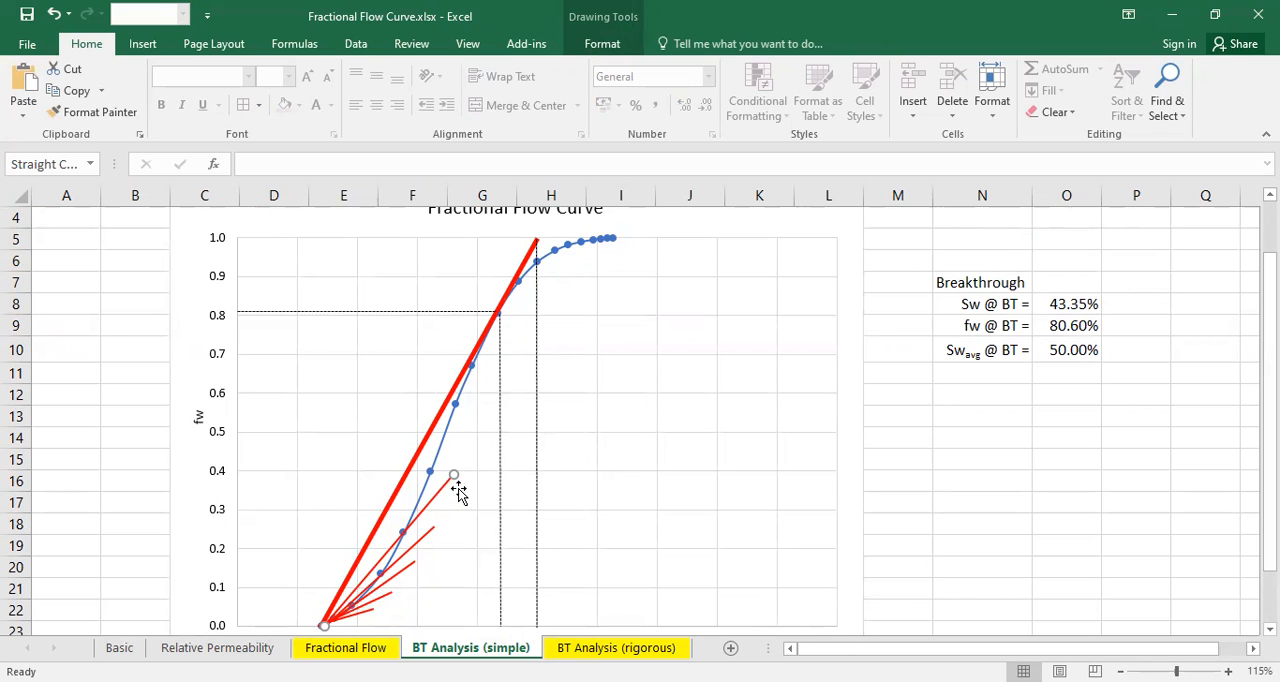
click(616, 648)
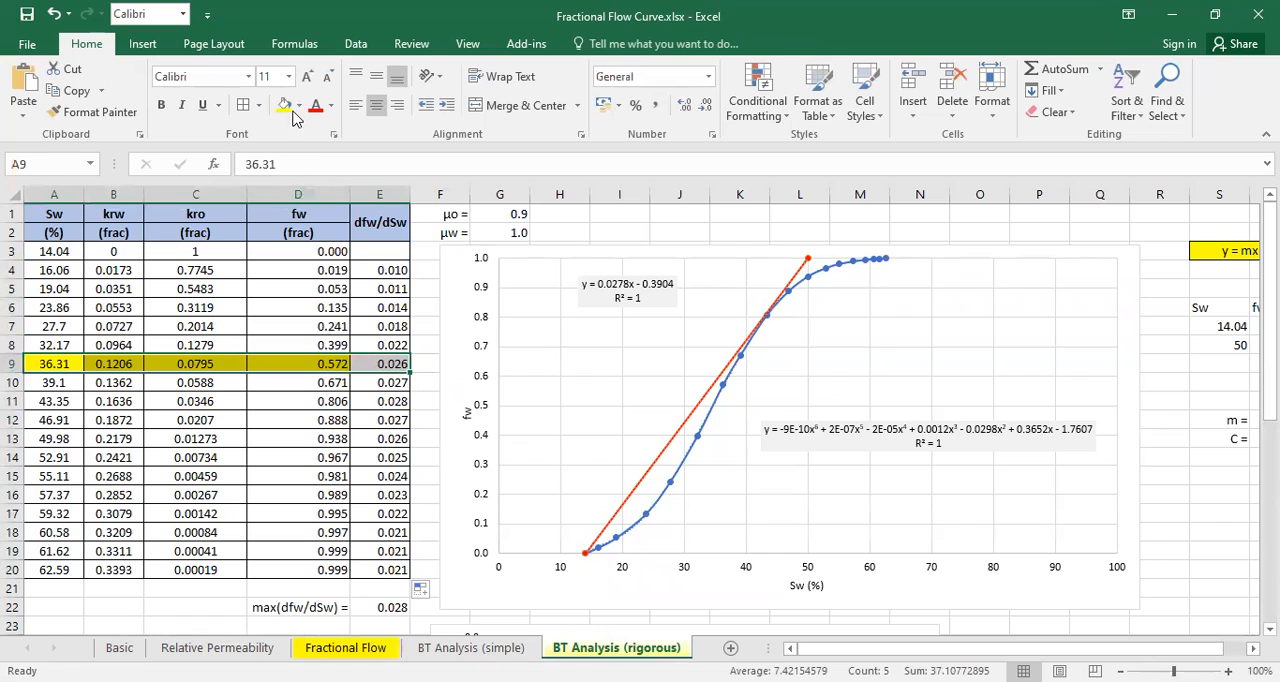
Keep the existing data and inspect E4's slope formula =(D4-$D$3)/(A4-$A$3)
click(196, 608)
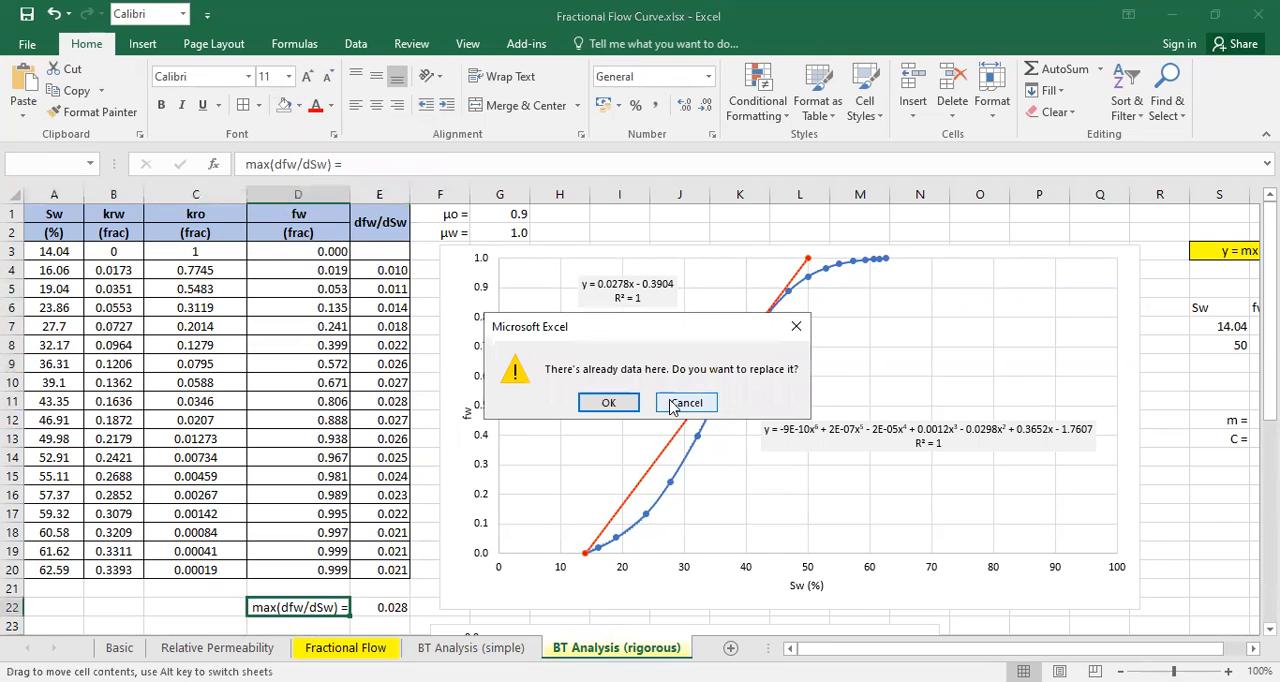
click(686, 402)
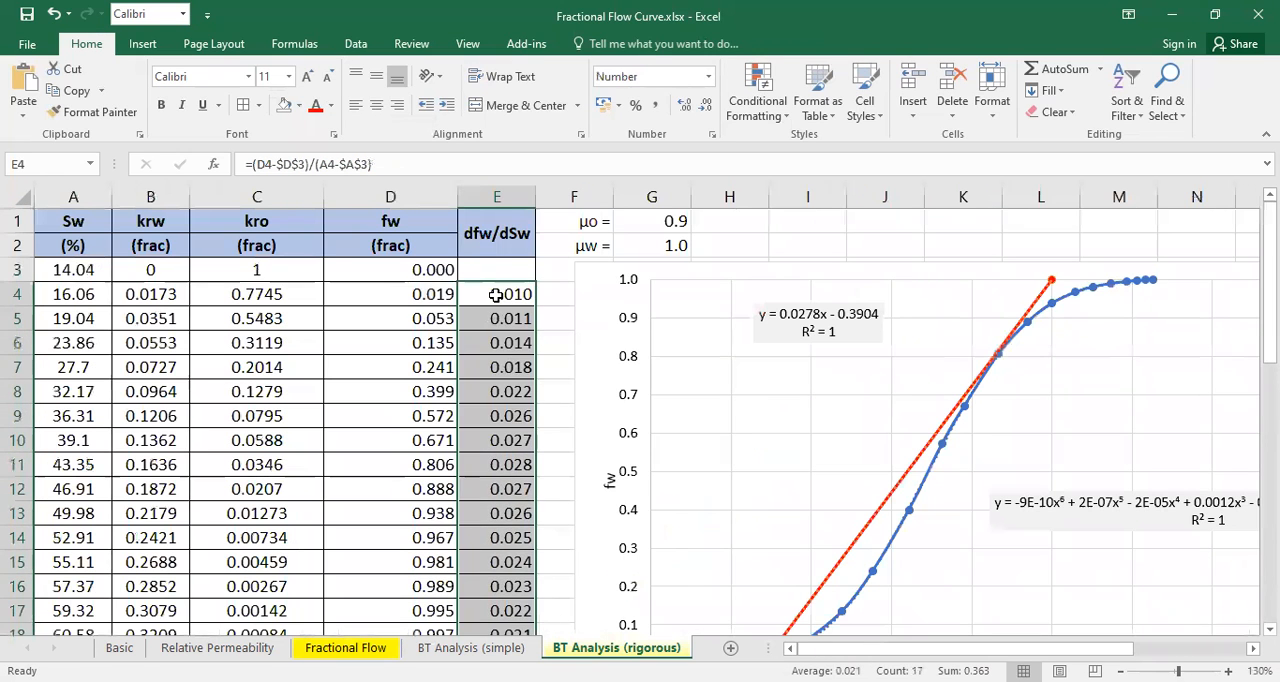
double_click(390, 268)
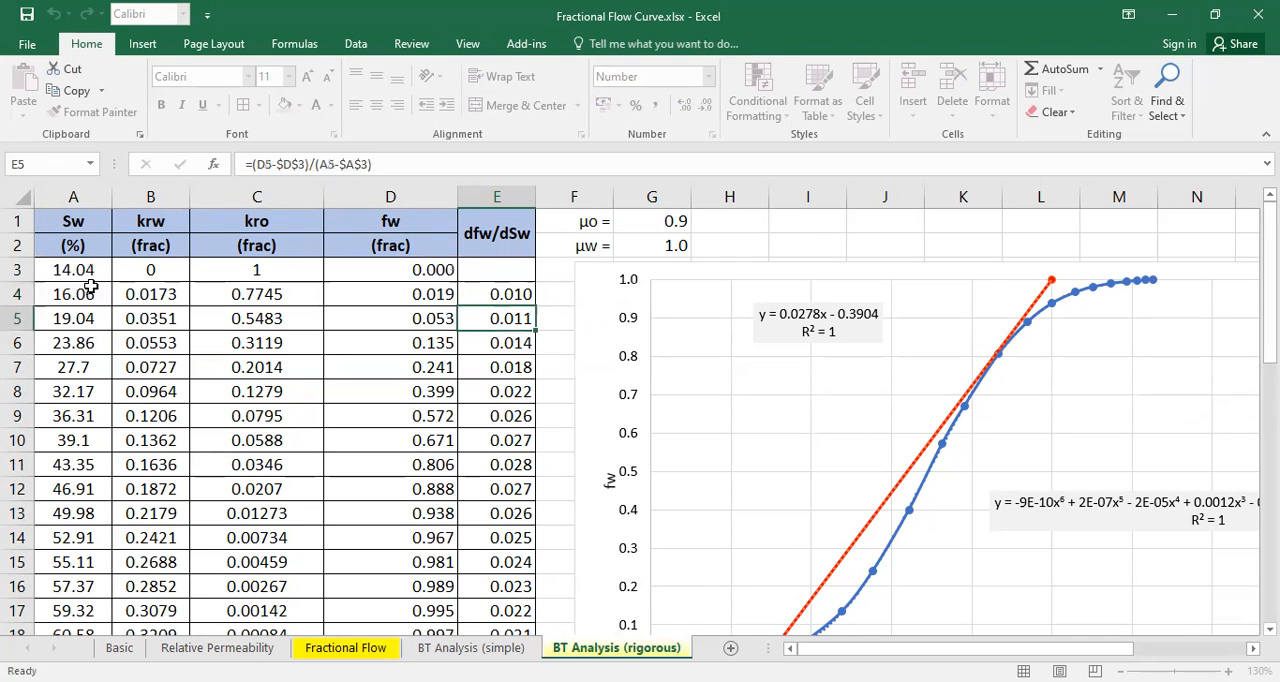
scroll(down, 3)
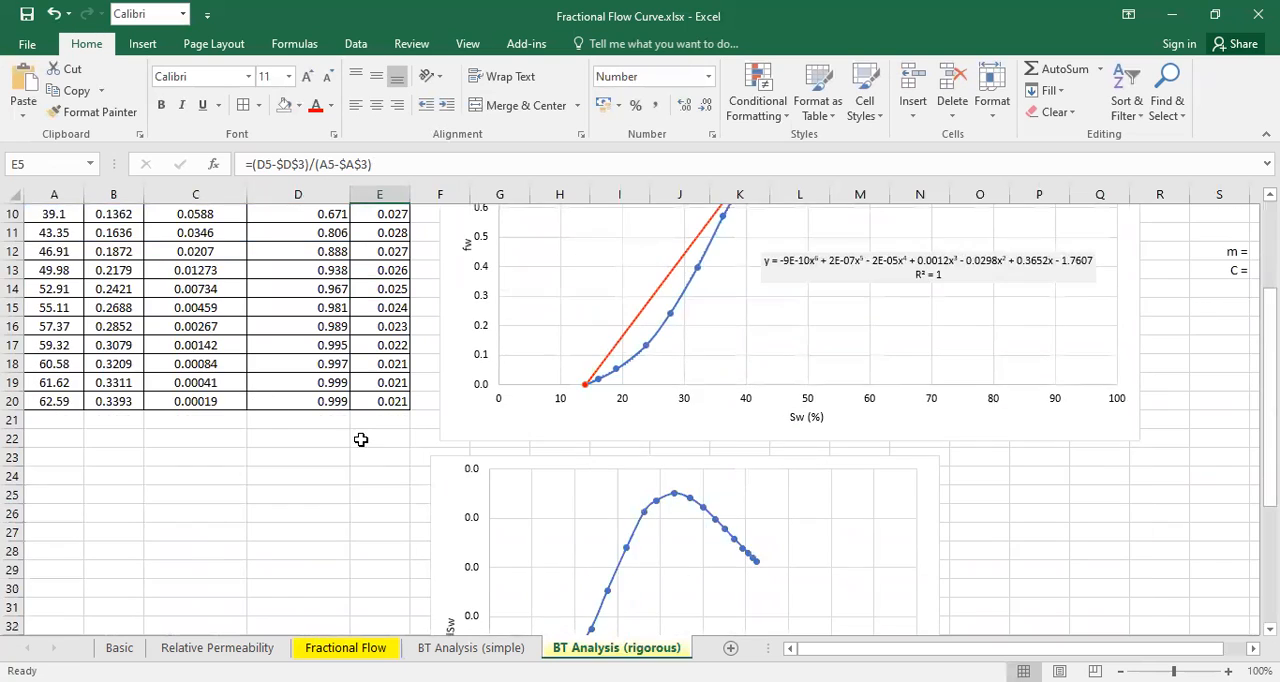
scroll(down, 3)
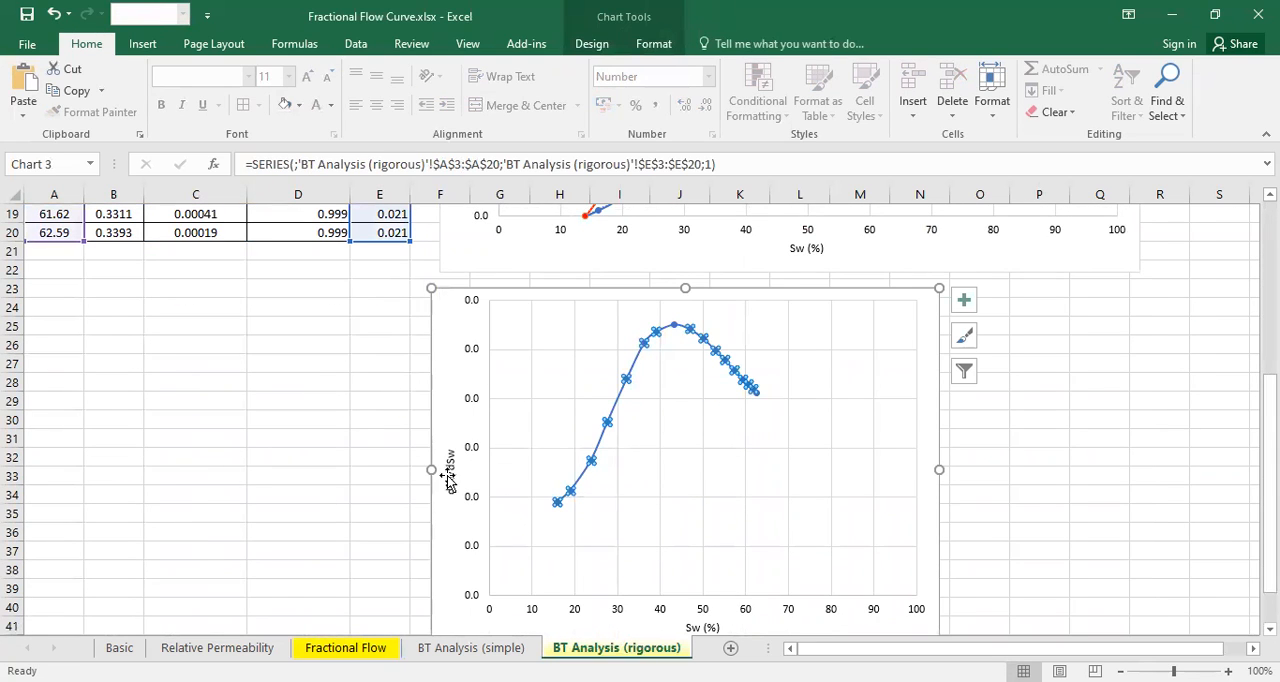
scroll(down, 3)
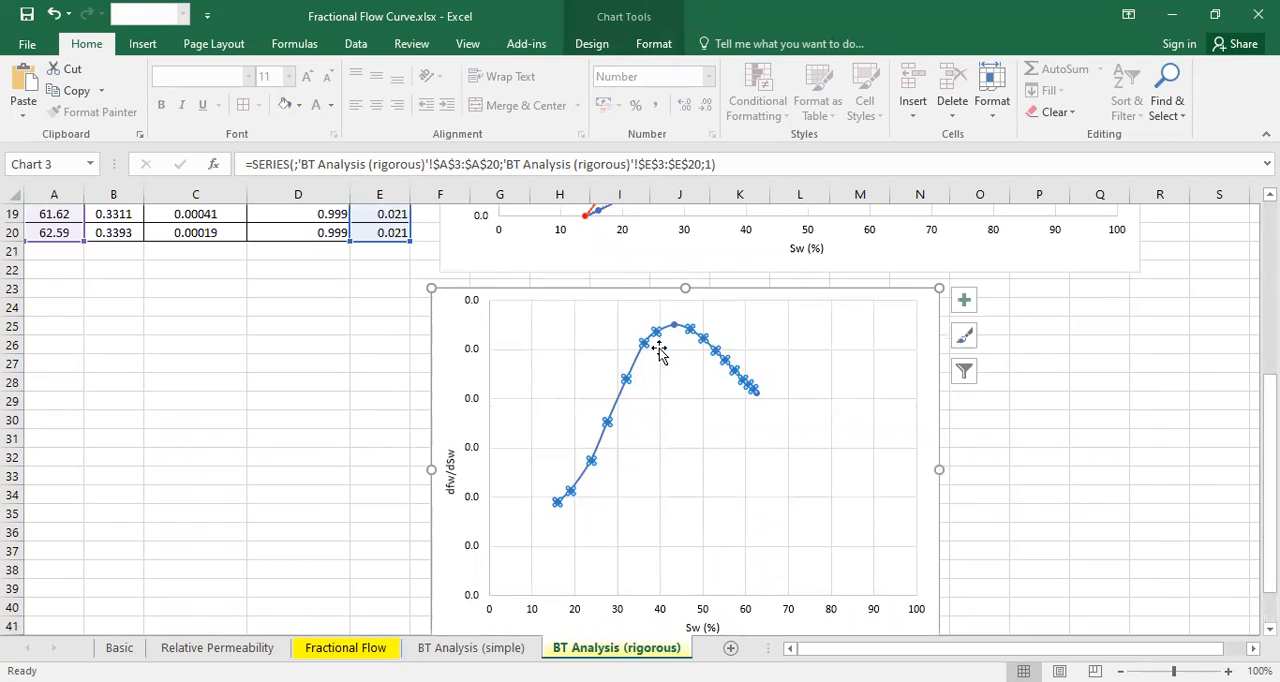
click(1100, 456)
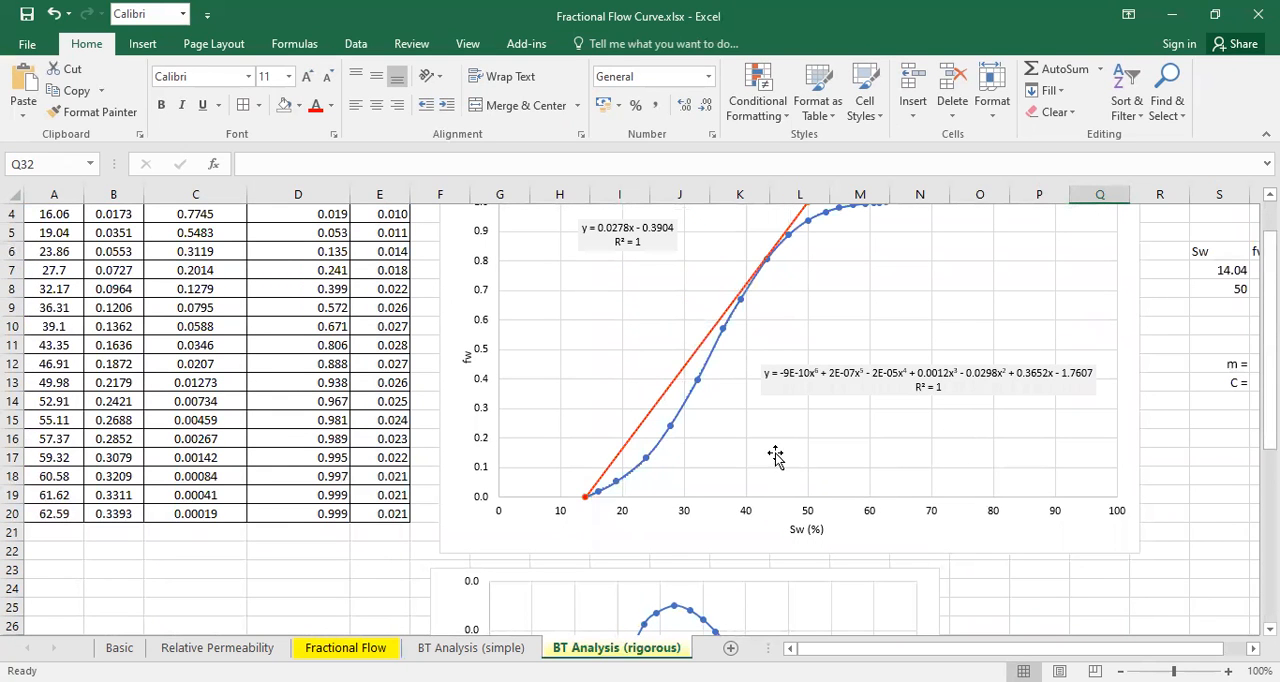
mouse_move(678, 256)
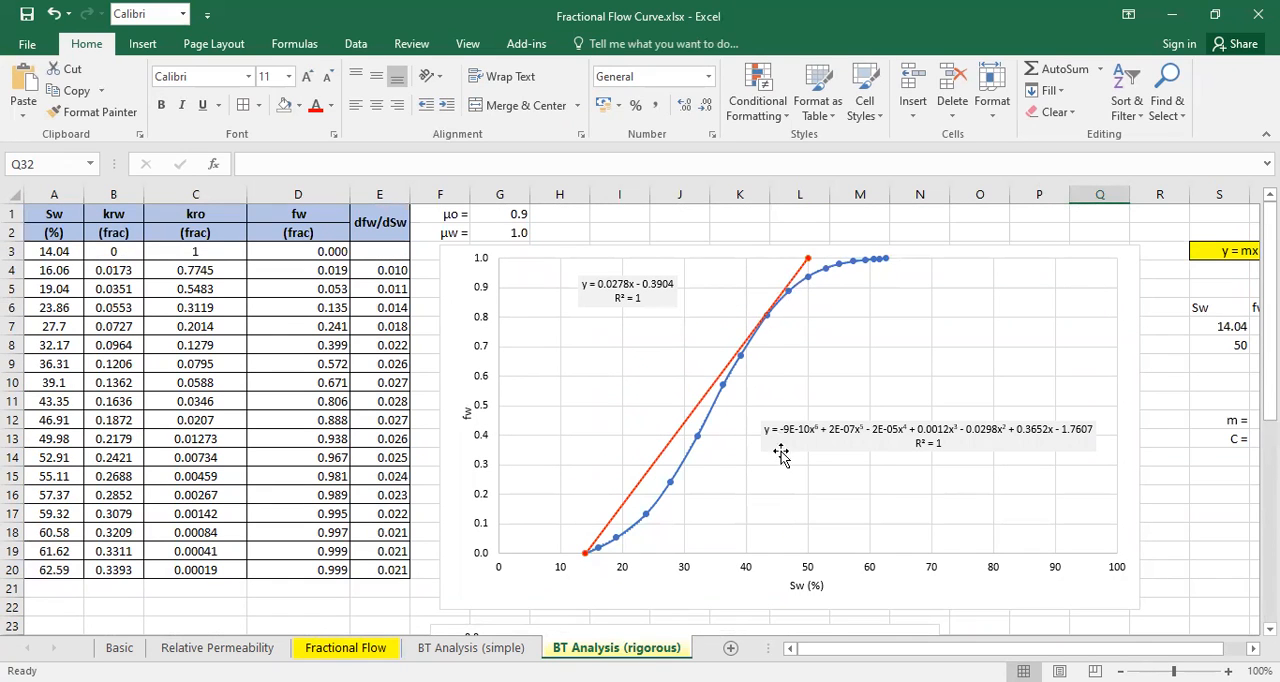
scroll(down, 3)
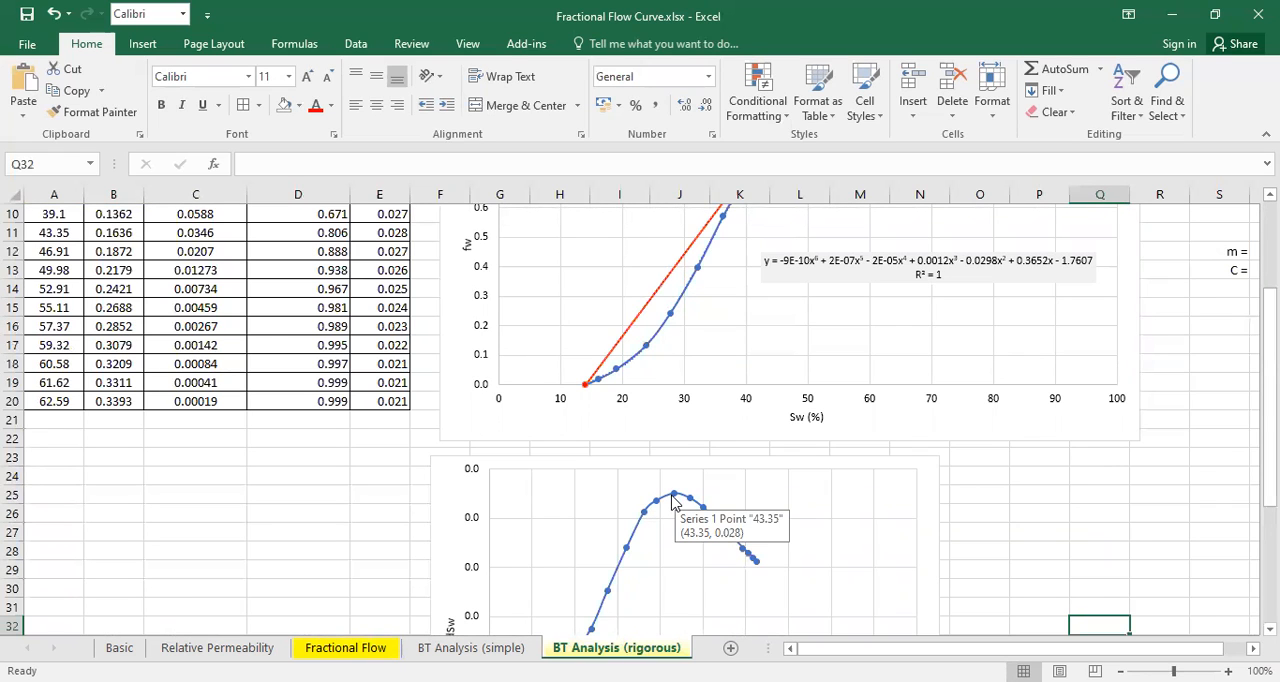
Check the simple sheet's Sw at breakthrough of 43.35% and return to the rigorous sheet
click(470, 648)
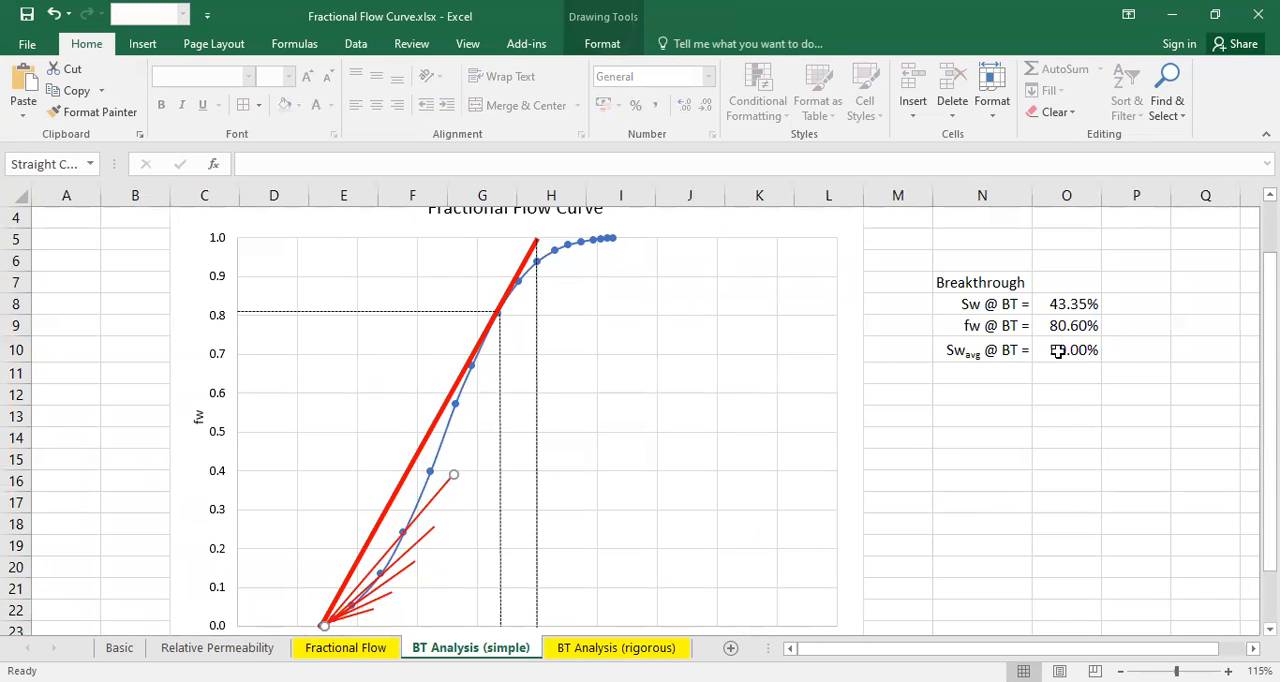
click(1066, 304)
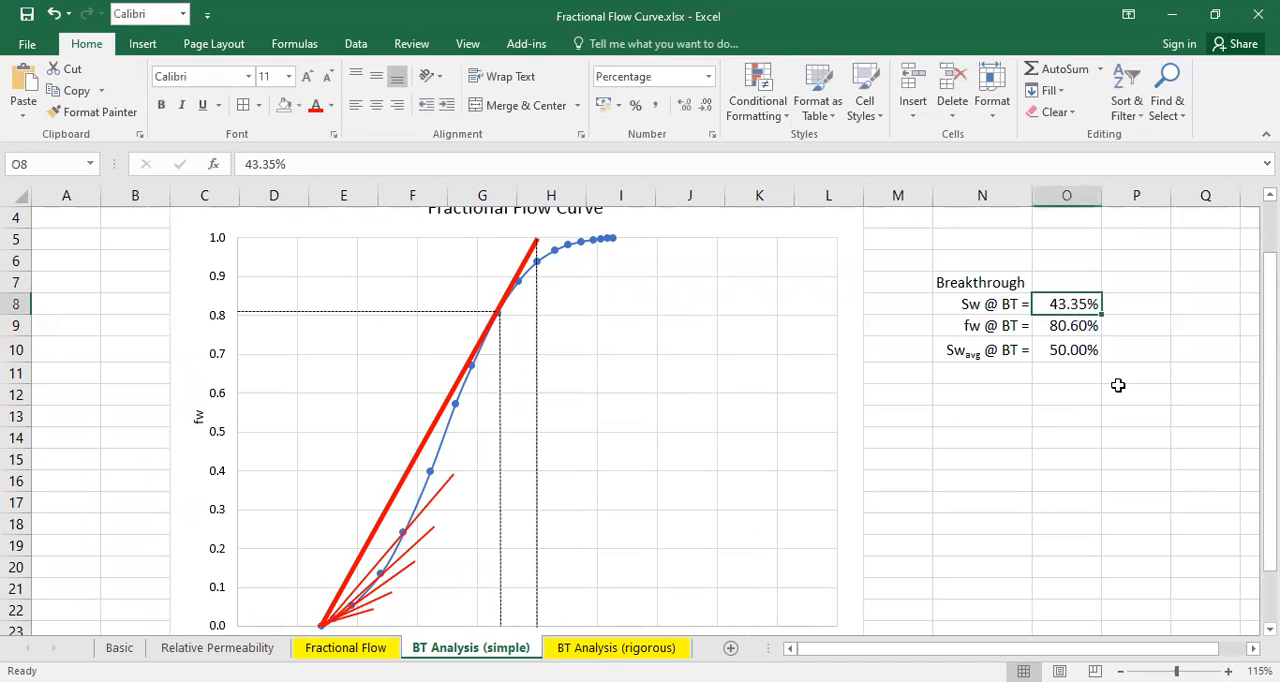
mouse_move(1084, 304)
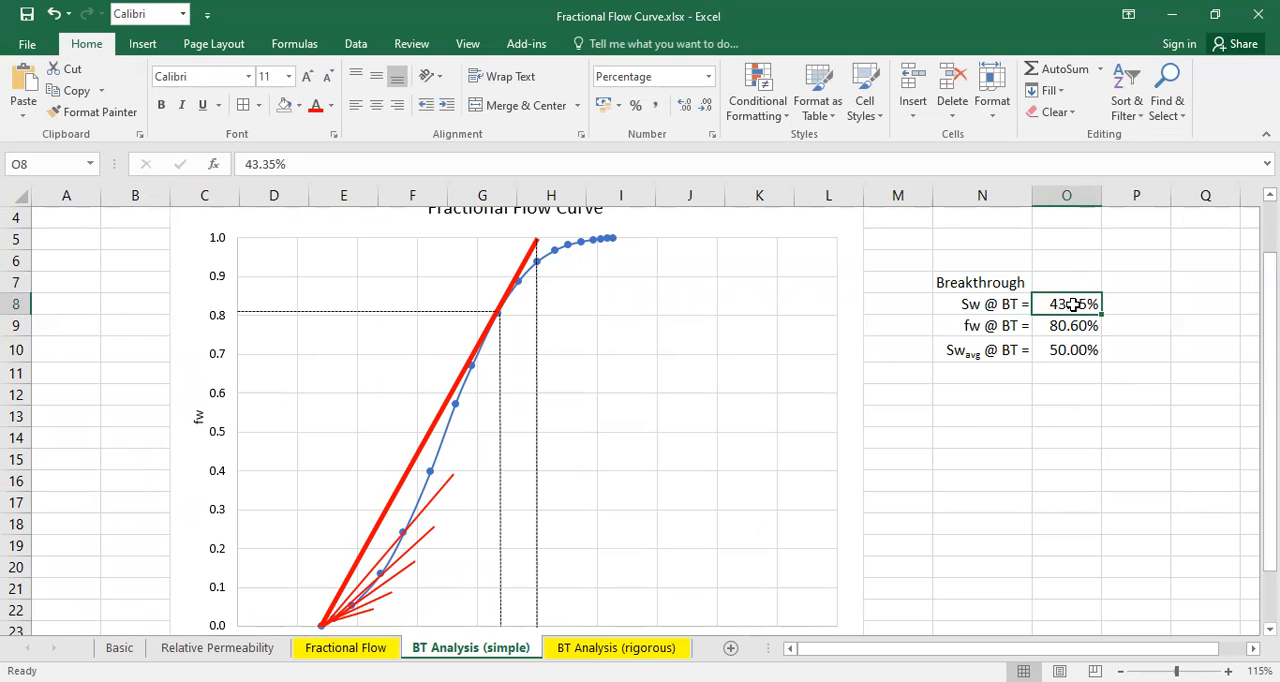
click(616, 648)
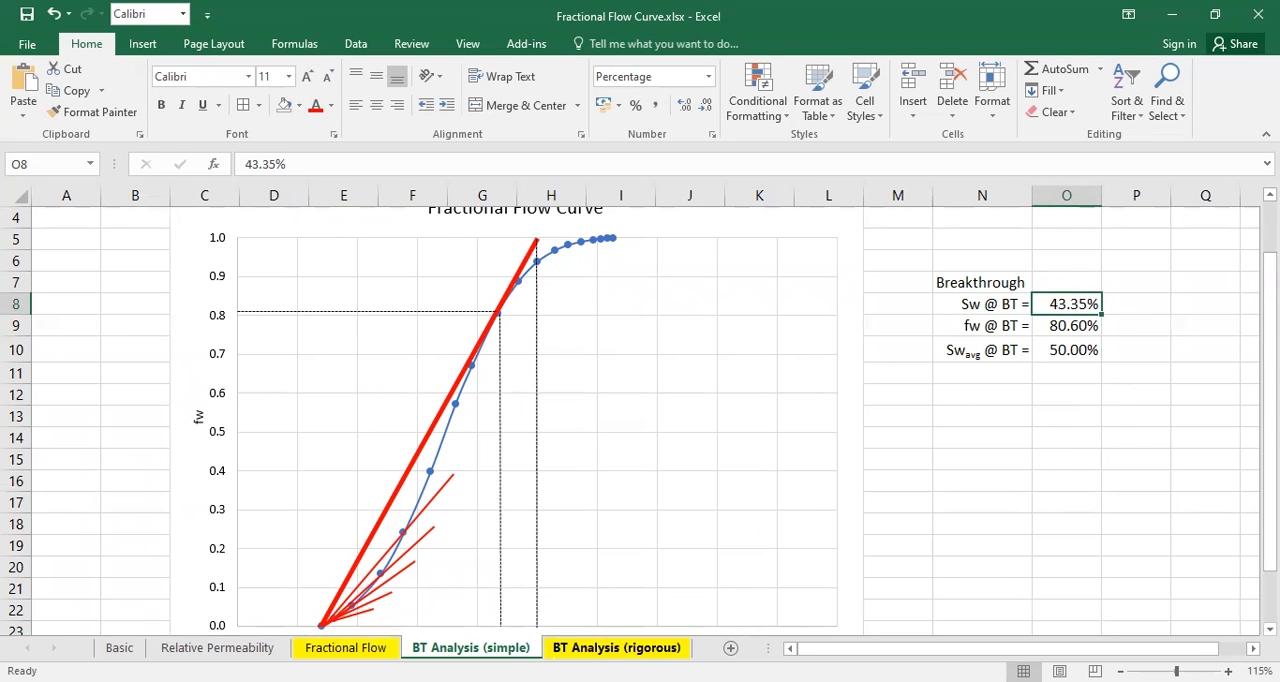
Enter the label 'max(dfw/dSw)' in D21 on the rigorous sheet
click(616, 648)
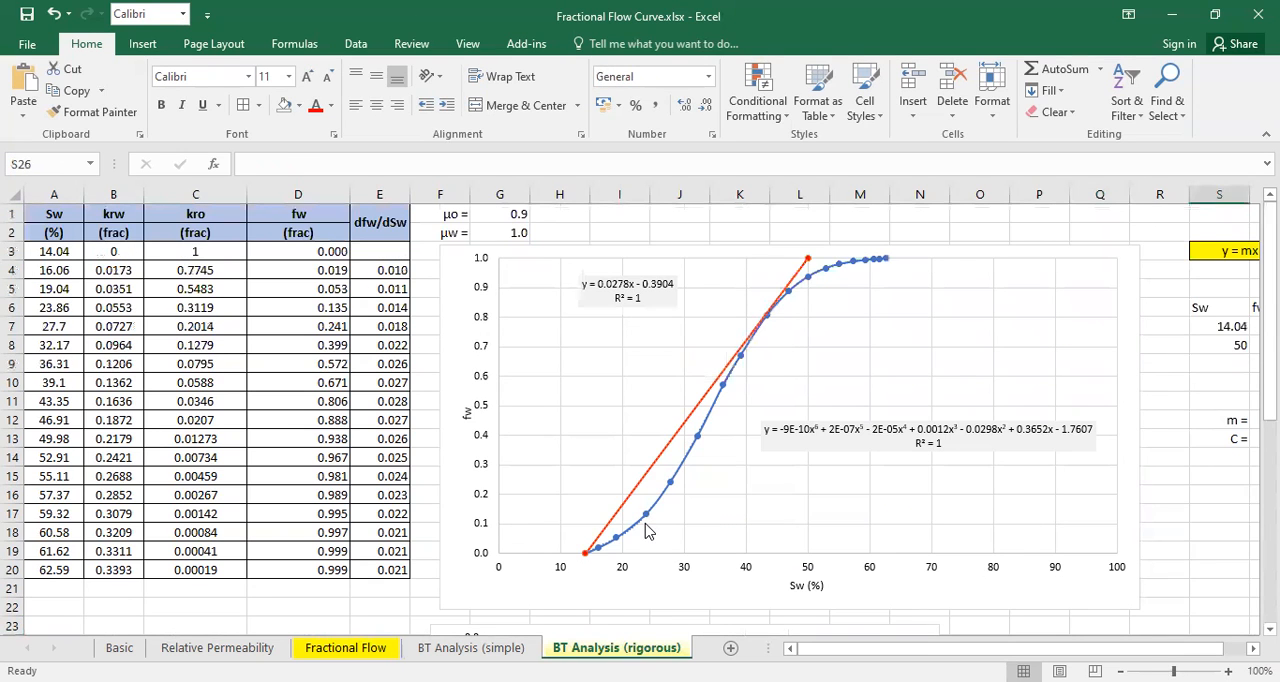
click(298, 588)
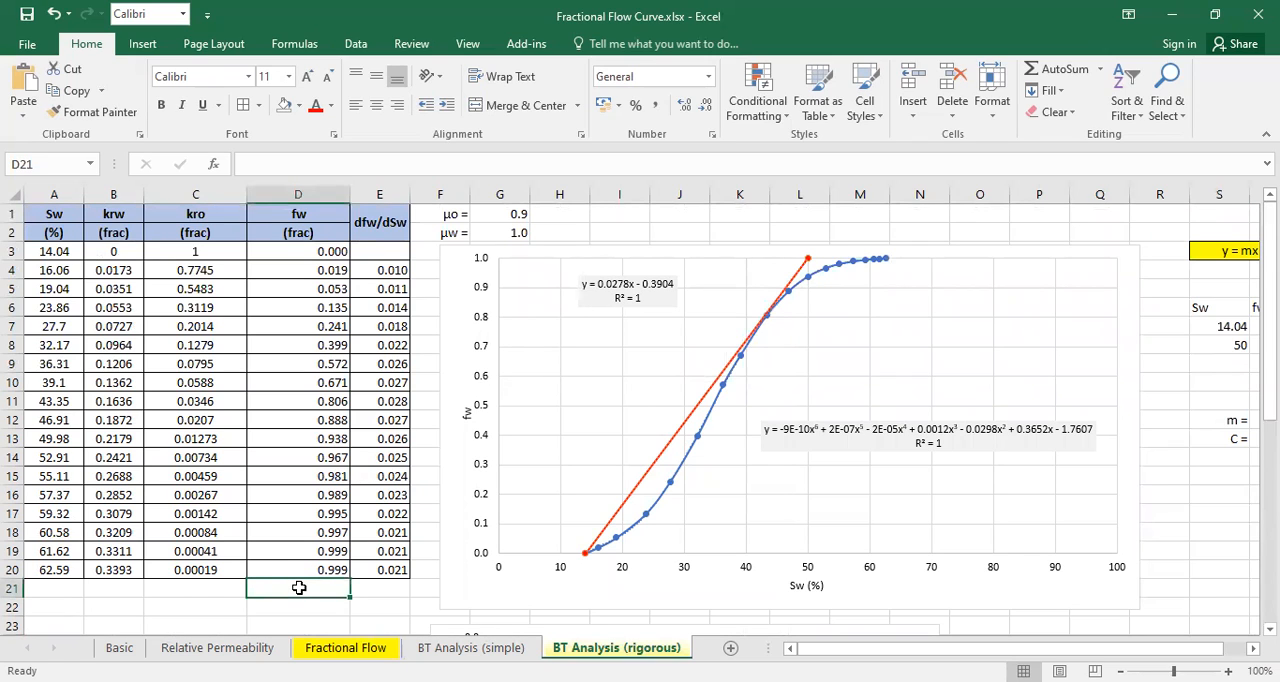
text(max(d)
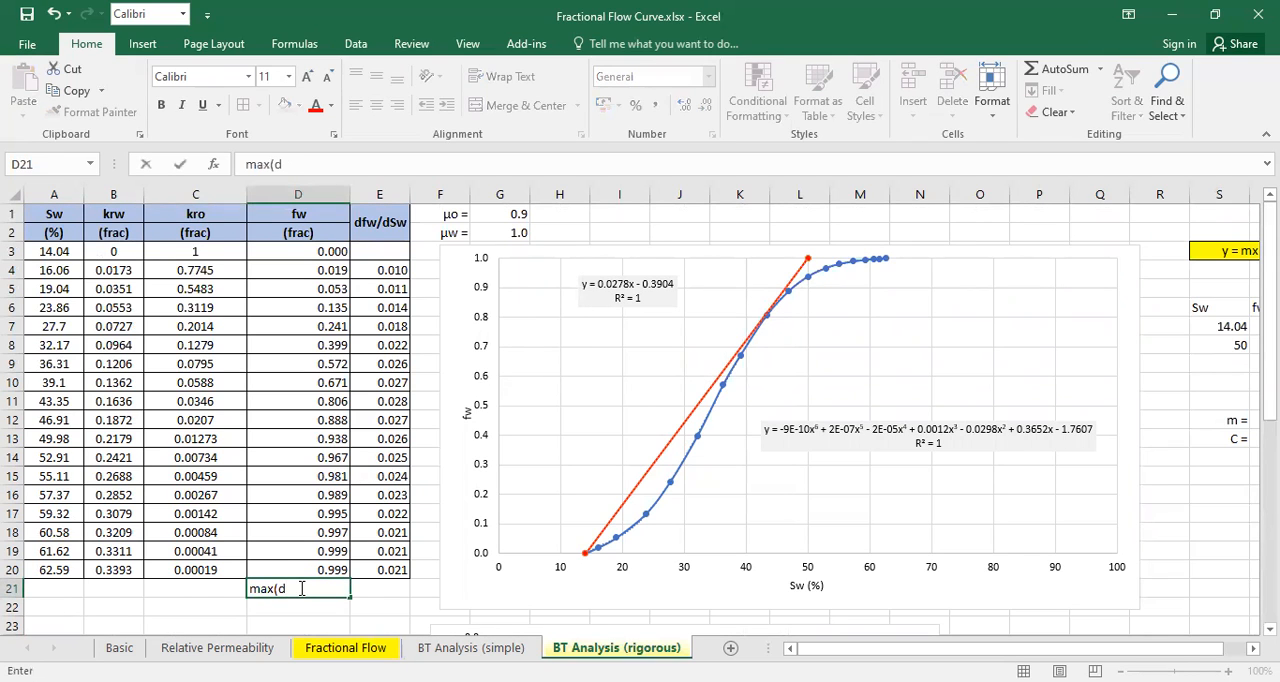
text(fw/dSw)
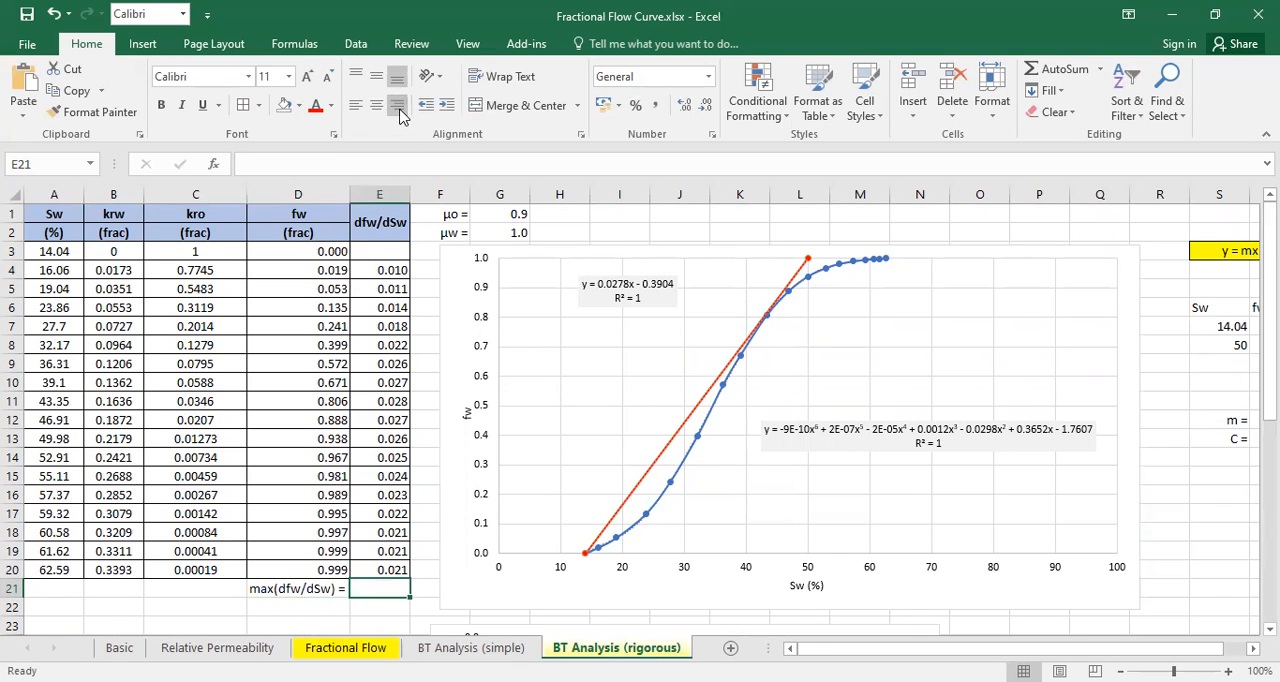
Enter =MAX(E4:E20) giving 0.028 and fill the Sw 43.35 row yellow
text(=max()
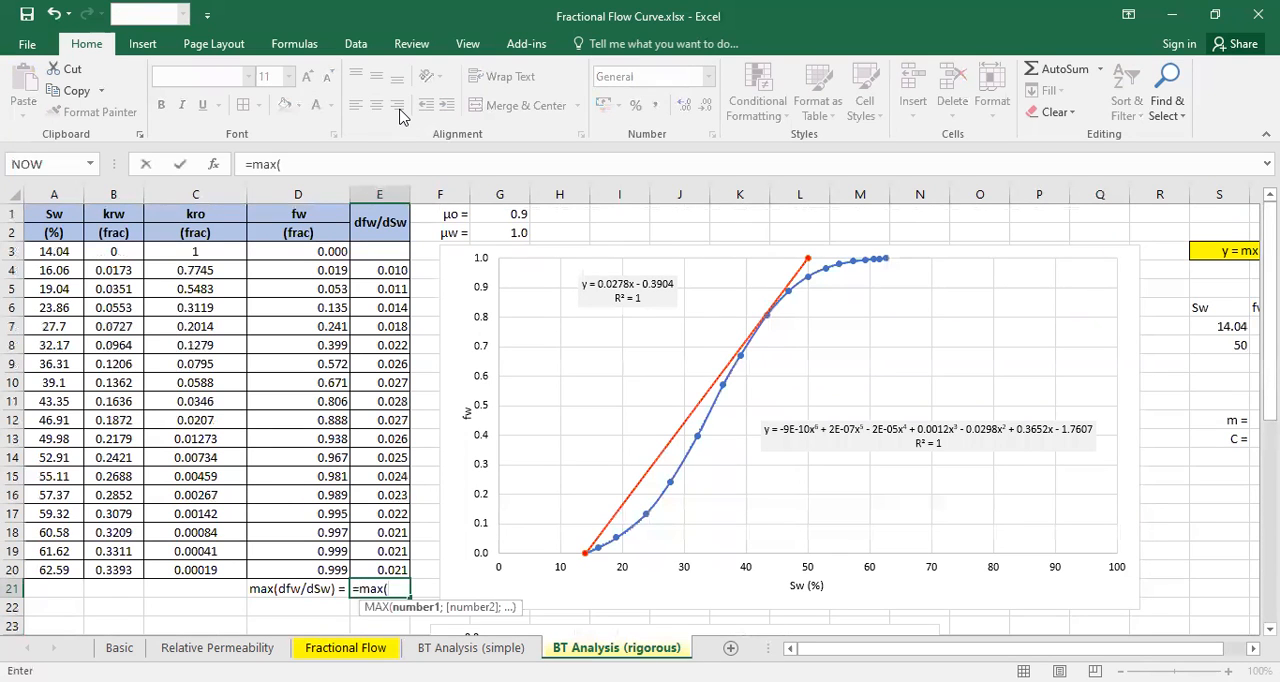
drag(380, 270, 380, 570)
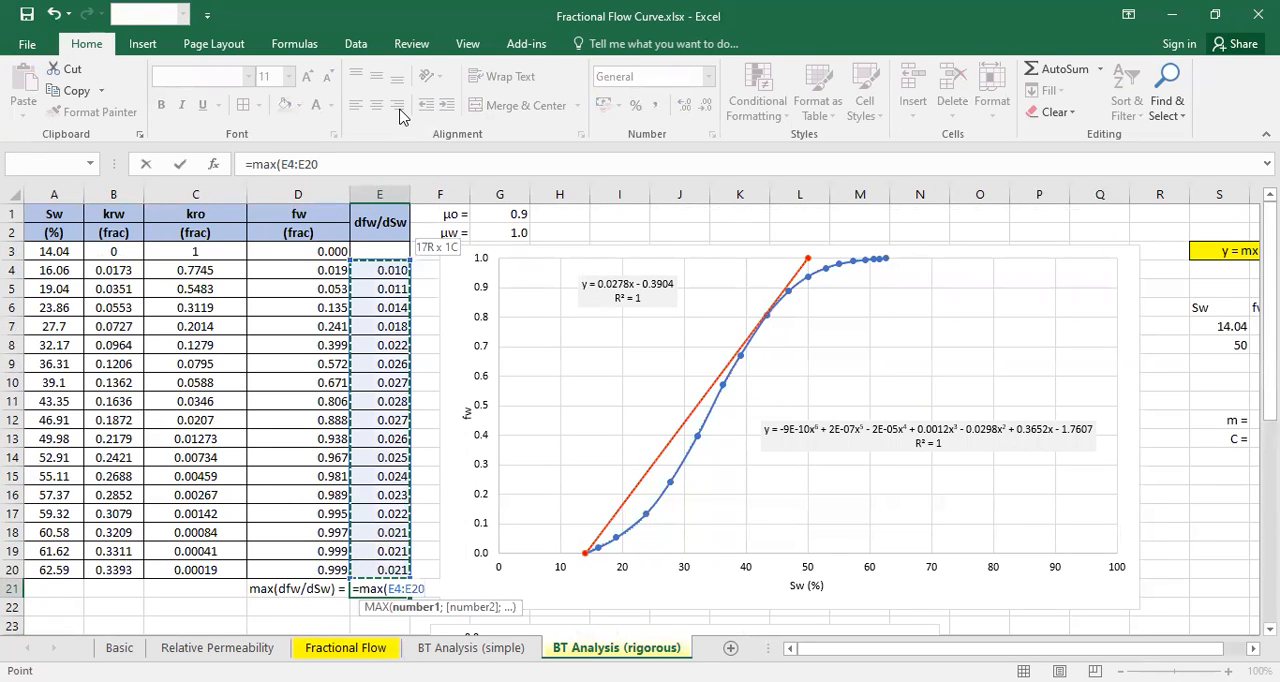
key(enter)
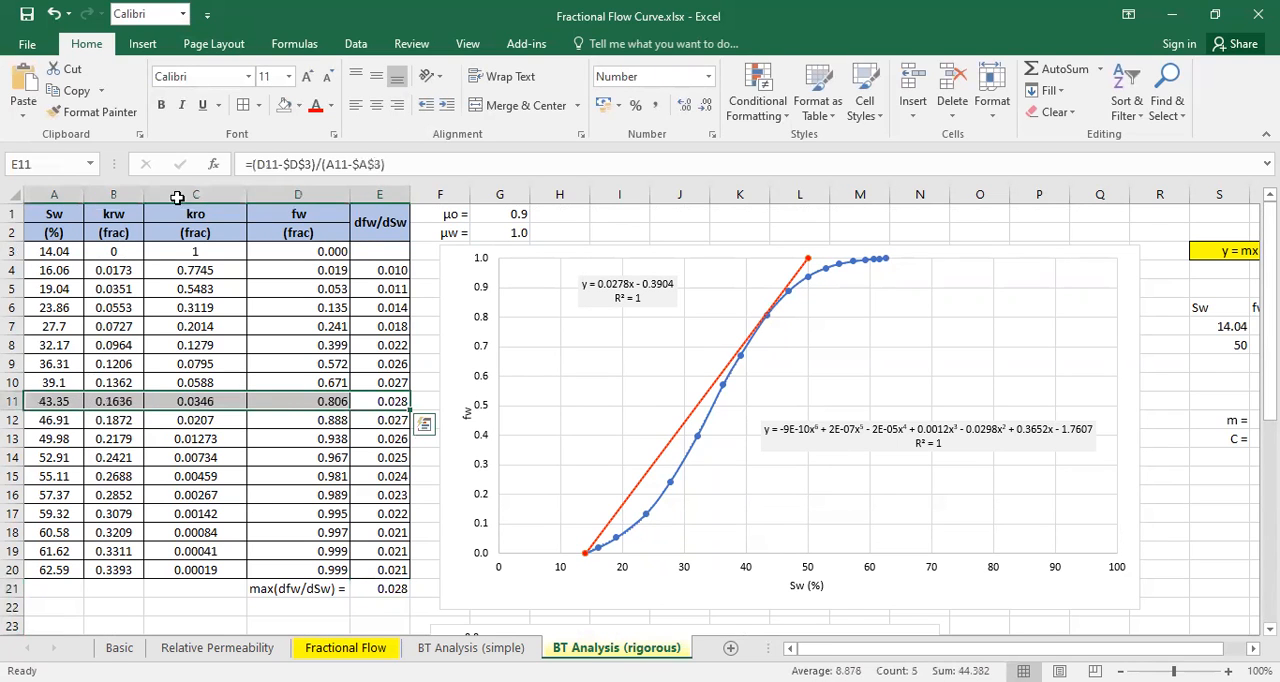
click(298, 104)
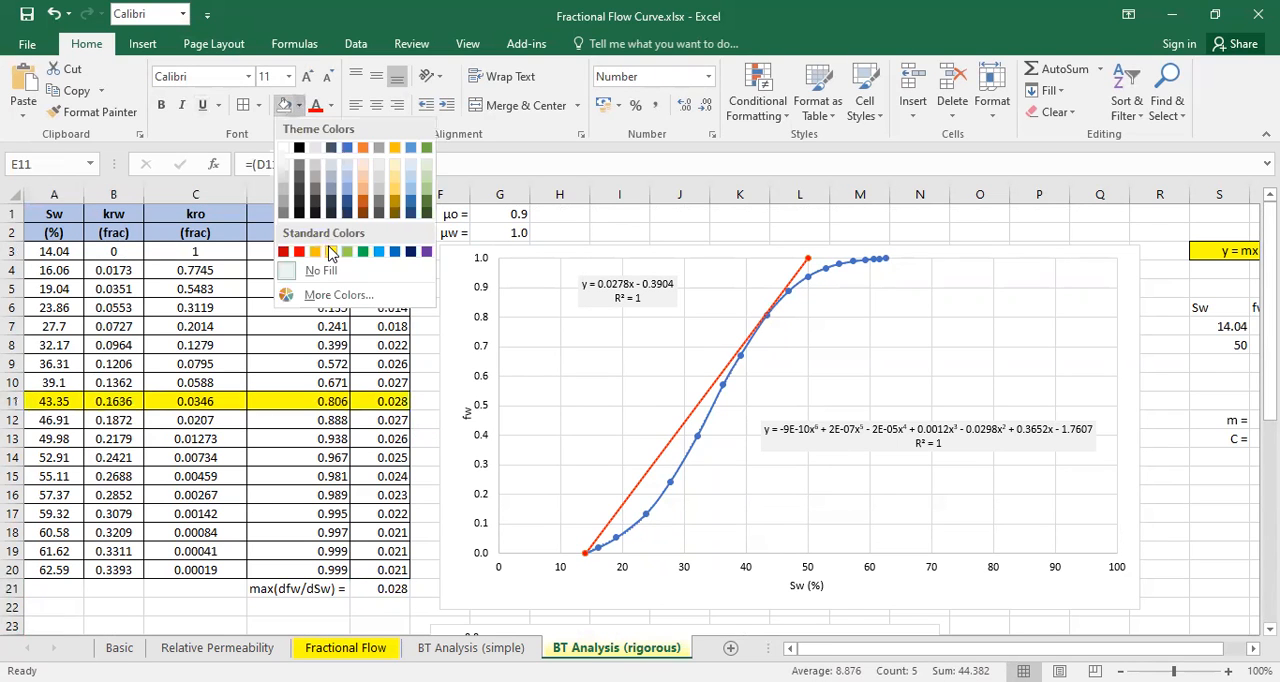